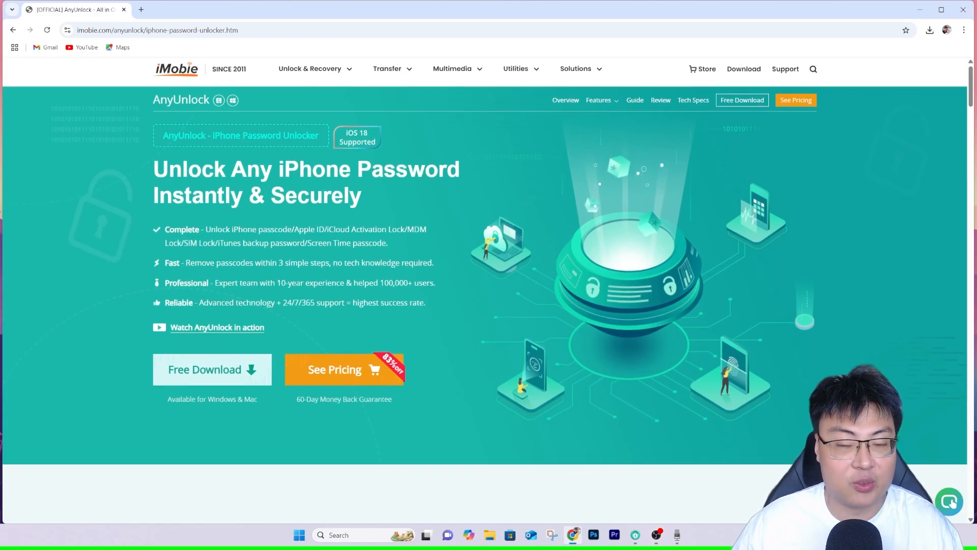
Scroll the imobie.com AnyUnlock page down through its unlocking feature tiles
{"action": "scroll", "scroll_direction": "down", "scroll_amount": 3}
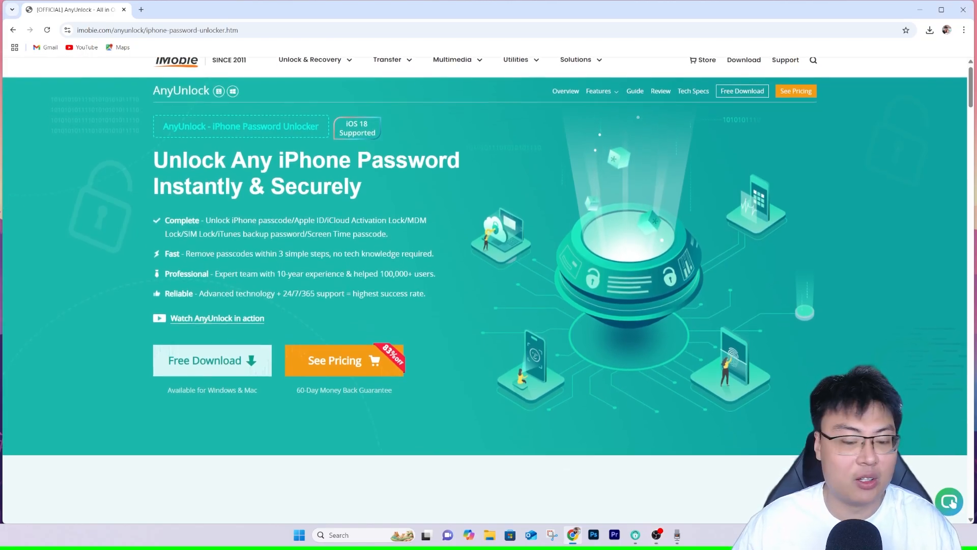
{"action": "scroll", "scroll_direction": "down", "scroll_amount": 3}
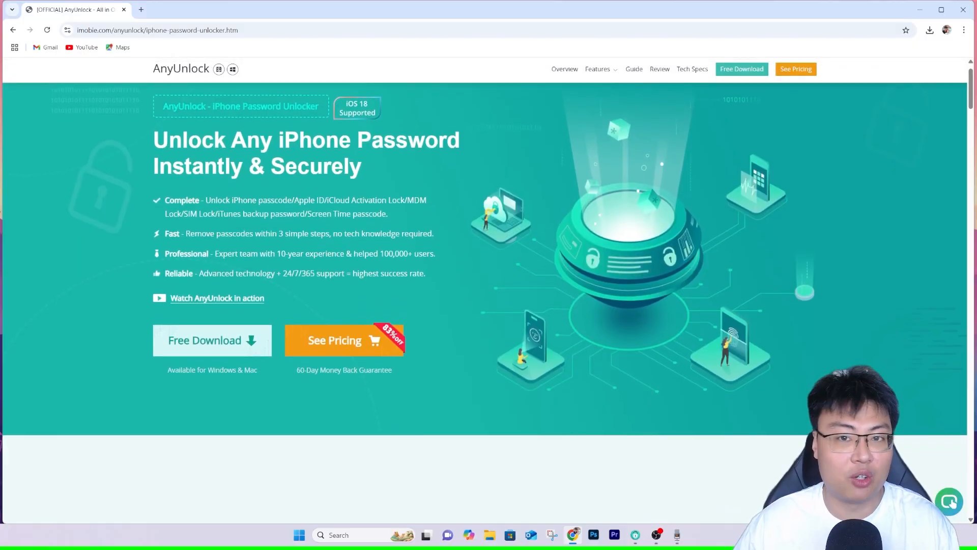
{"action": "scroll", "scroll_direction": "down", "scroll_amount": 3}
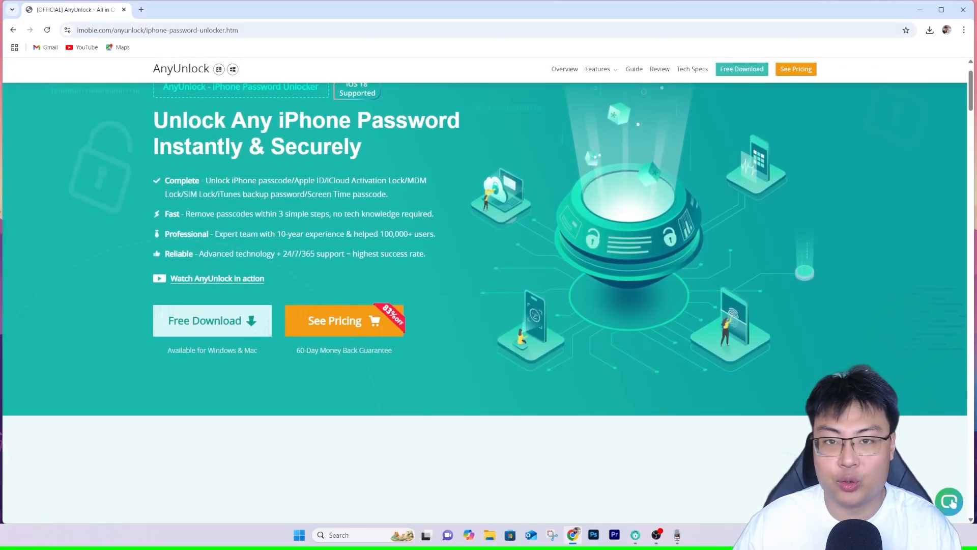
{"action": "scroll", "scroll_direction": "down", "scroll_amount": 3}
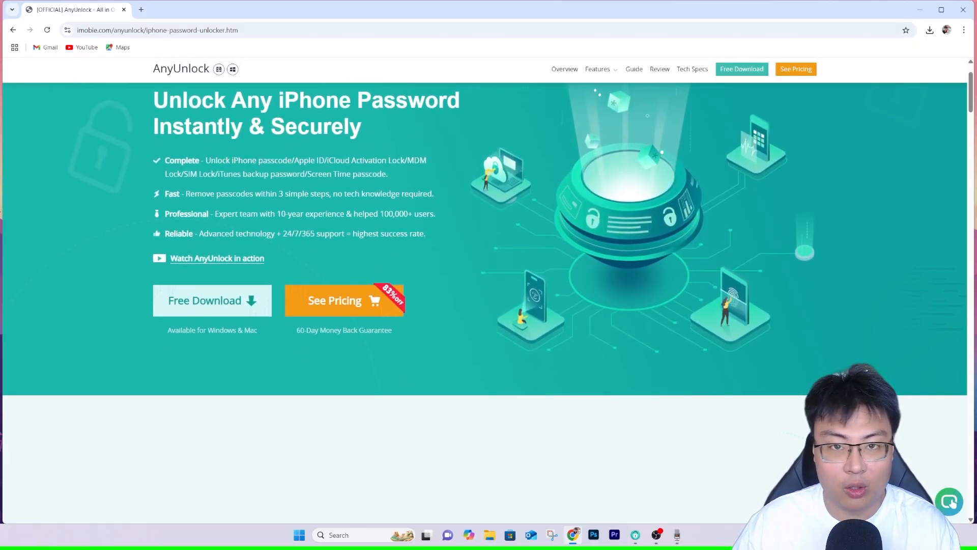
{"action": "scroll", "scroll_direction": "down", "scroll_amount": 3}
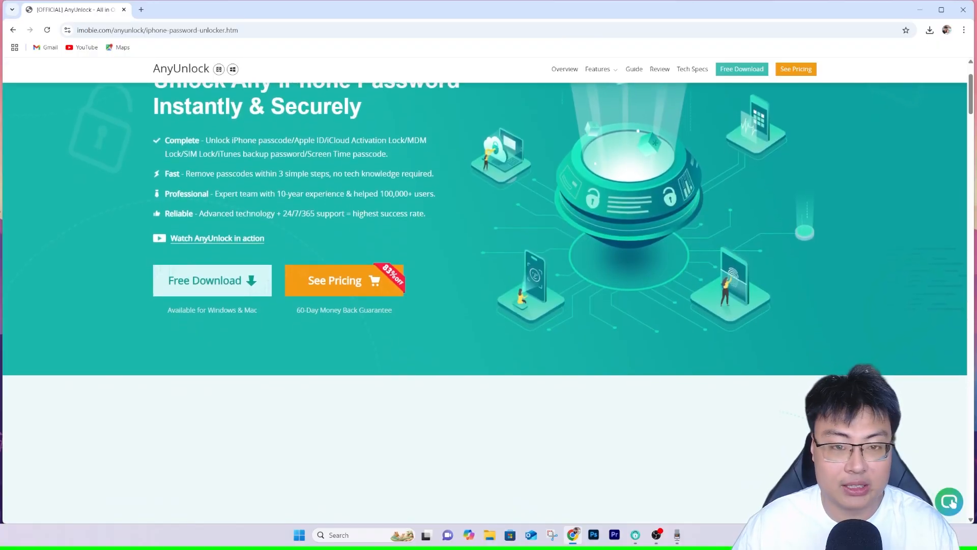
{"action": "scroll", "scroll_direction": "down", "scroll_amount": 3}
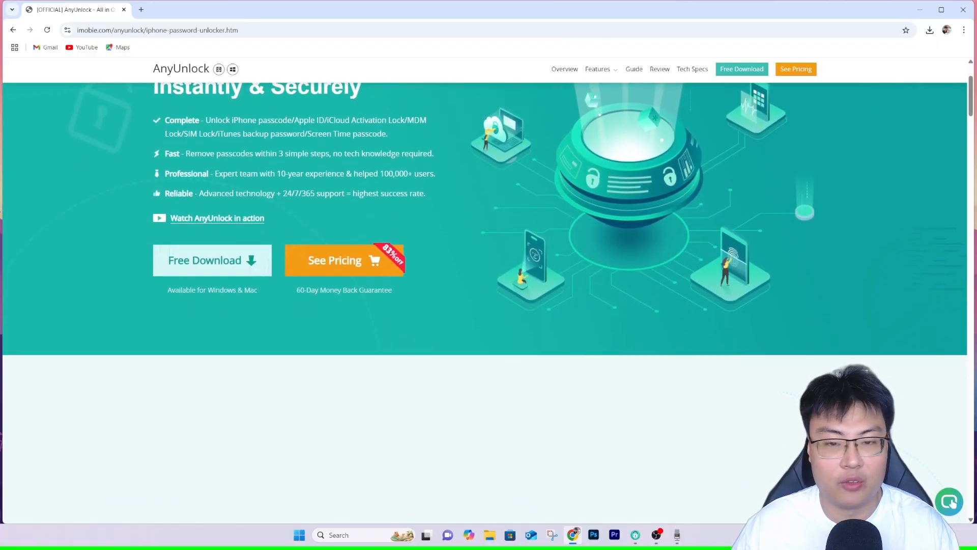
{"action": "scroll", "scroll_direction": "down", "scroll_amount": 3}
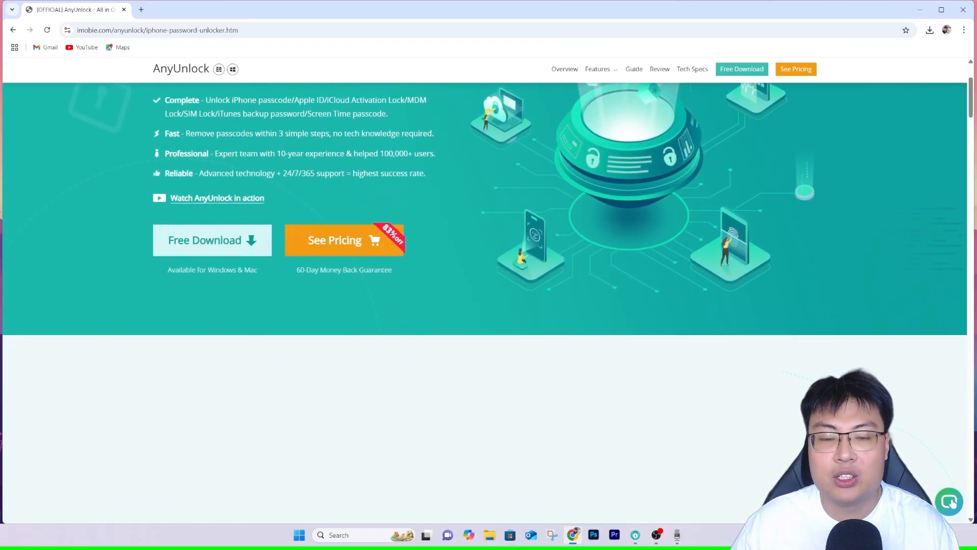
{"action": "scroll", "scroll_direction": "down", "scroll_amount": 3}
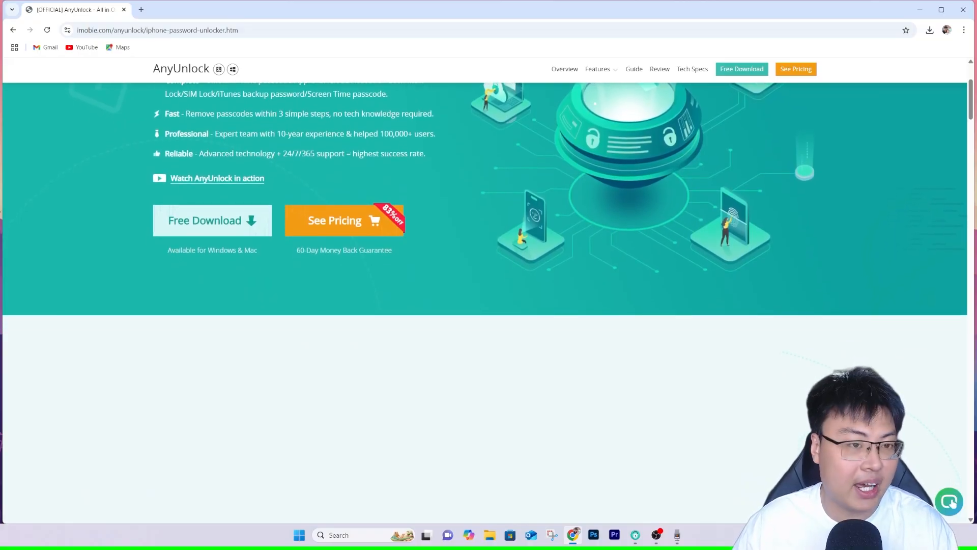
{"action": "scroll", "scroll_direction": "down", "scroll_amount": 3}
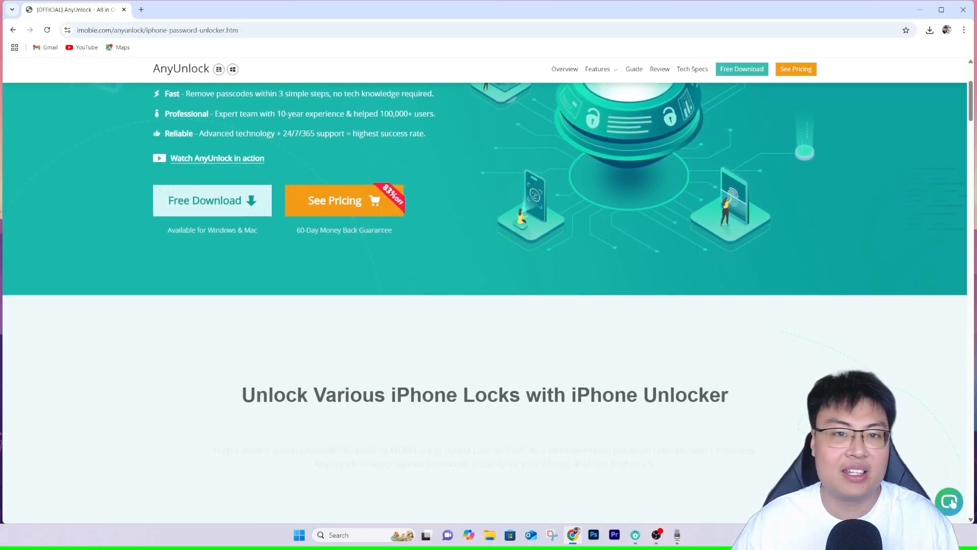
{"action": "scroll", "scroll_direction": "down", "scroll_amount": 3}
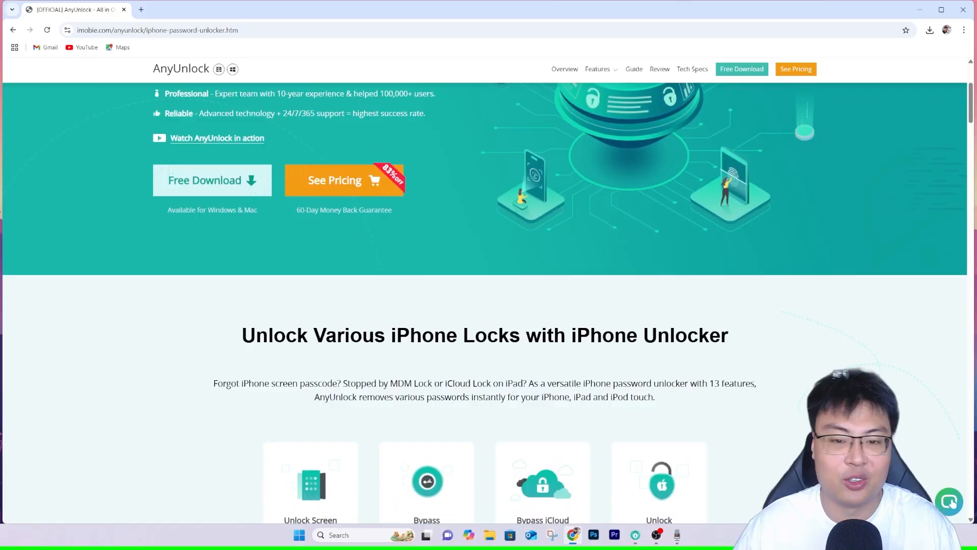
{"action": "scroll", "scroll_direction": "down", "scroll_amount": 3}
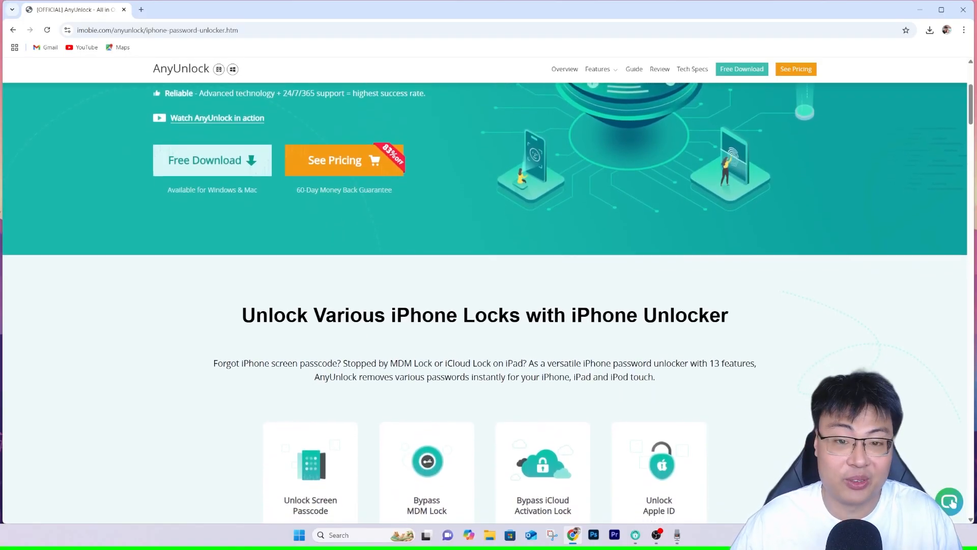
{"action": "scroll", "scroll_direction": "down", "scroll_amount": 3}
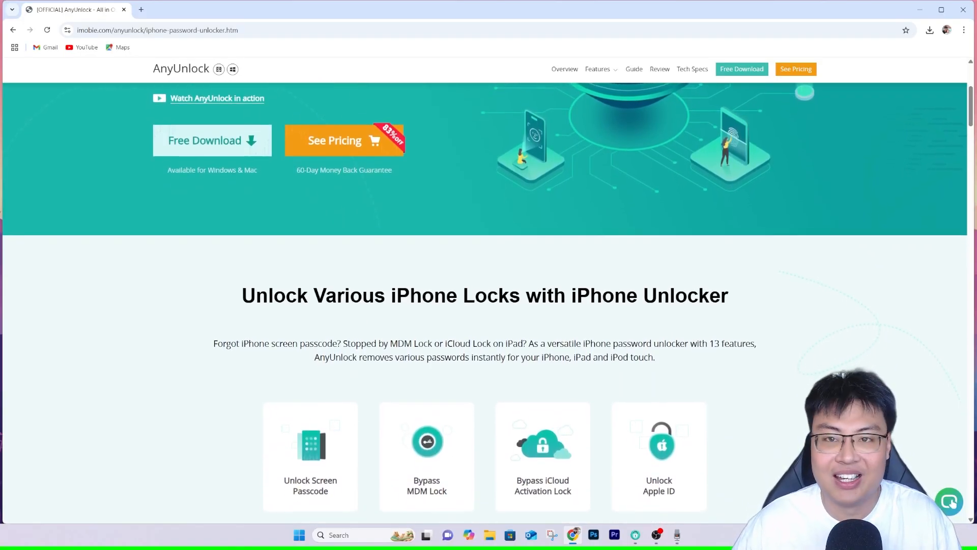
{"action": "scroll", "scroll_direction": "down", "scroll_amount": 3}
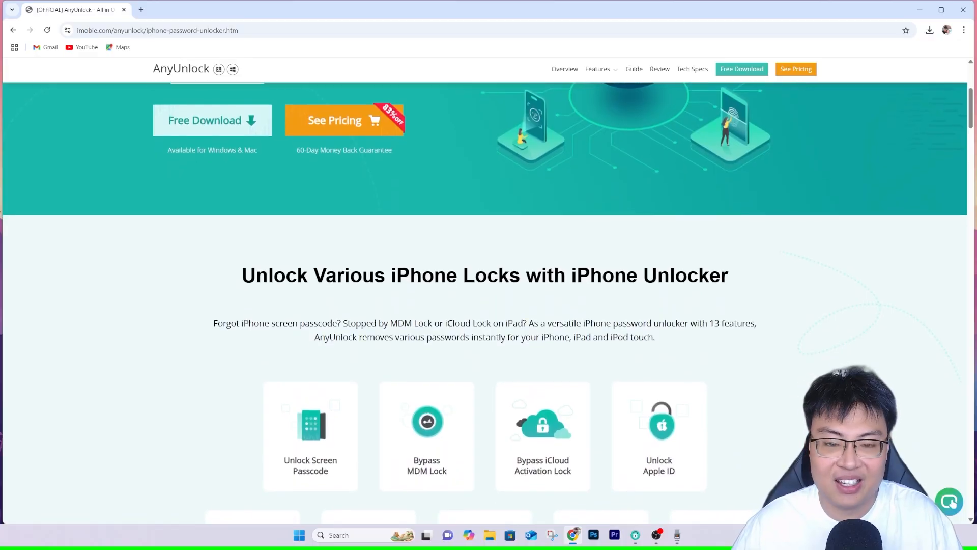
{"action": "scroll", "scroll_direction": "down", "scroll_amount": 3}
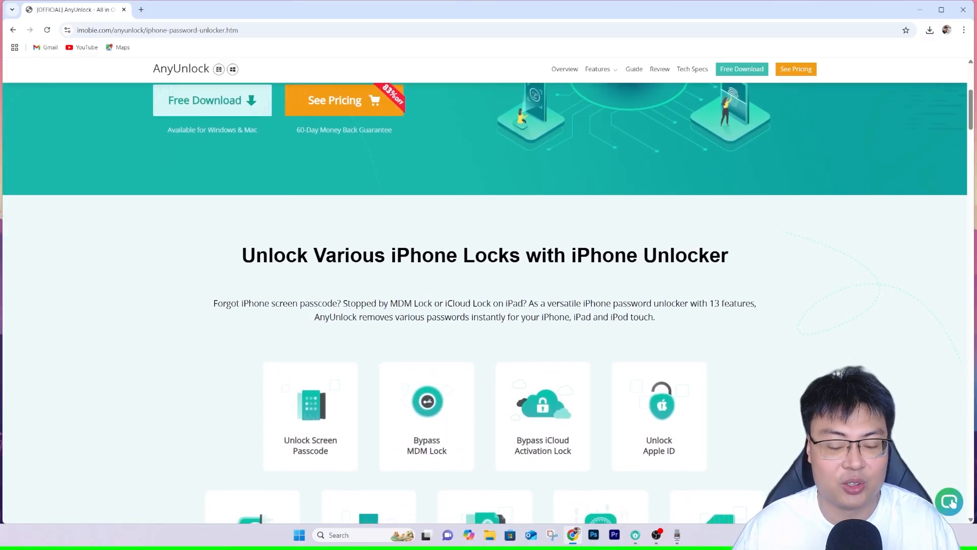
{"action": "scroll", "scroll_direction": "down", "scroll_amount": 3}
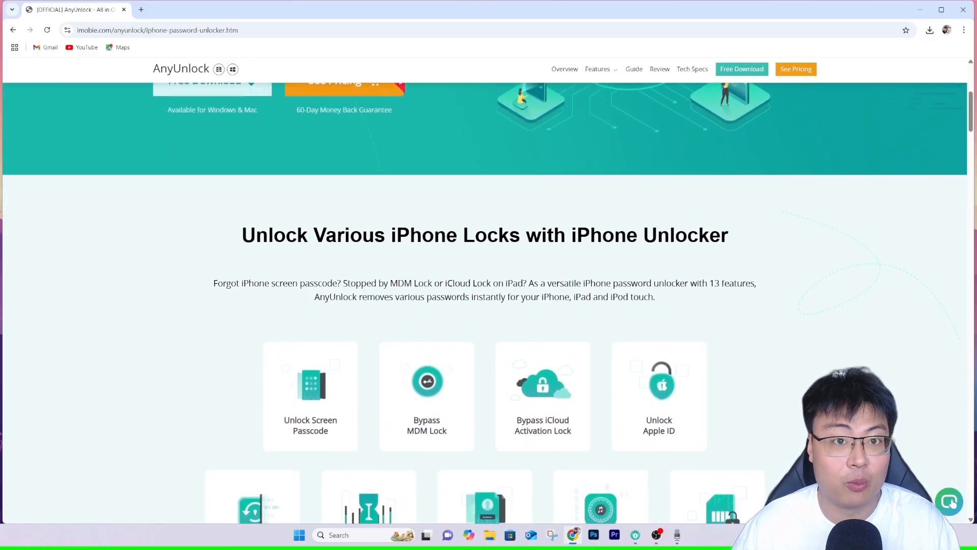
{"action": "scroll", "scroll_direction": "down", "scroll_amount": 3}
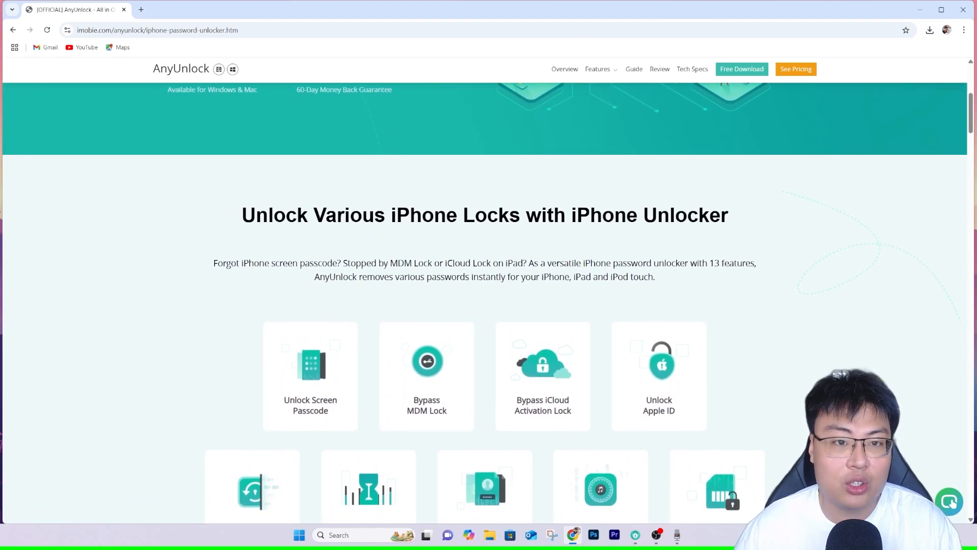
{"action": "scroll", "scroll_direction": "down", "scroll_amount": 3}
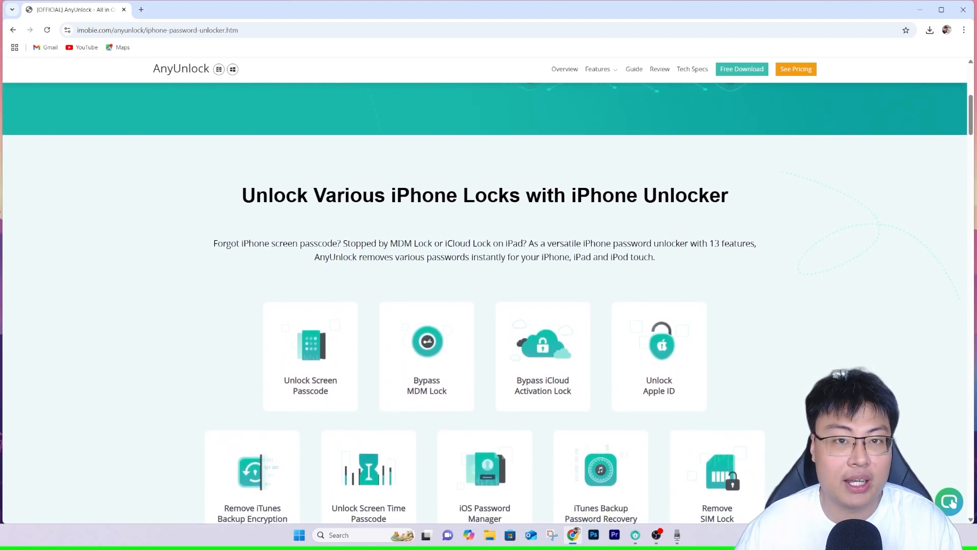
{"action": "scroll", "scroll_direction": "down", "scroll_amount": 3}
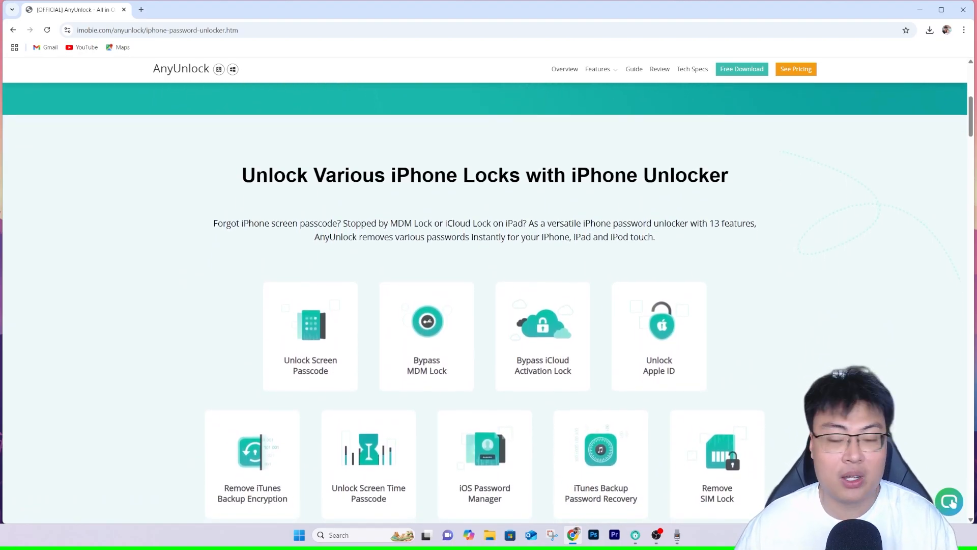
{"action": "scroll", "scroll_direction": "down", "scroll_amount": 3}
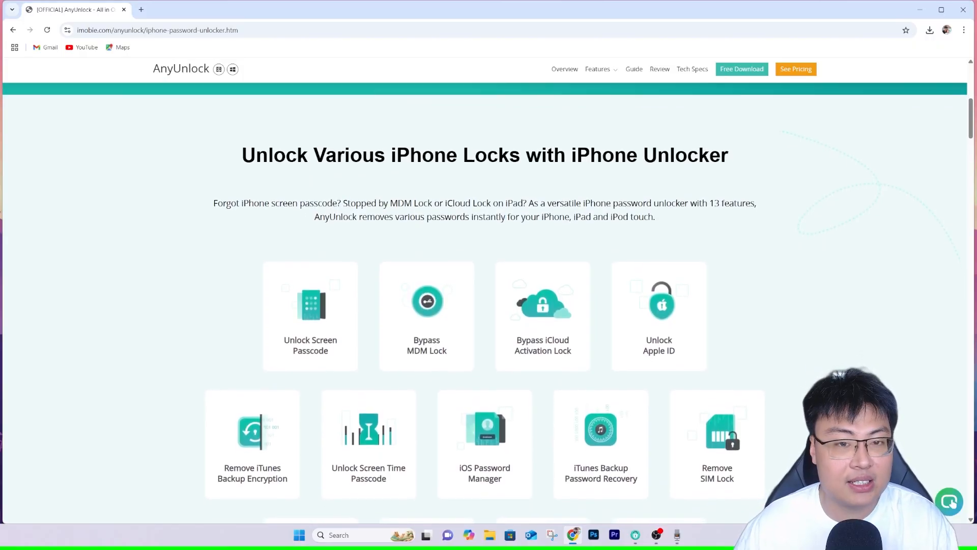
{"action": "scroll", "scroll_direction": "down", "scroll_amount": 3}
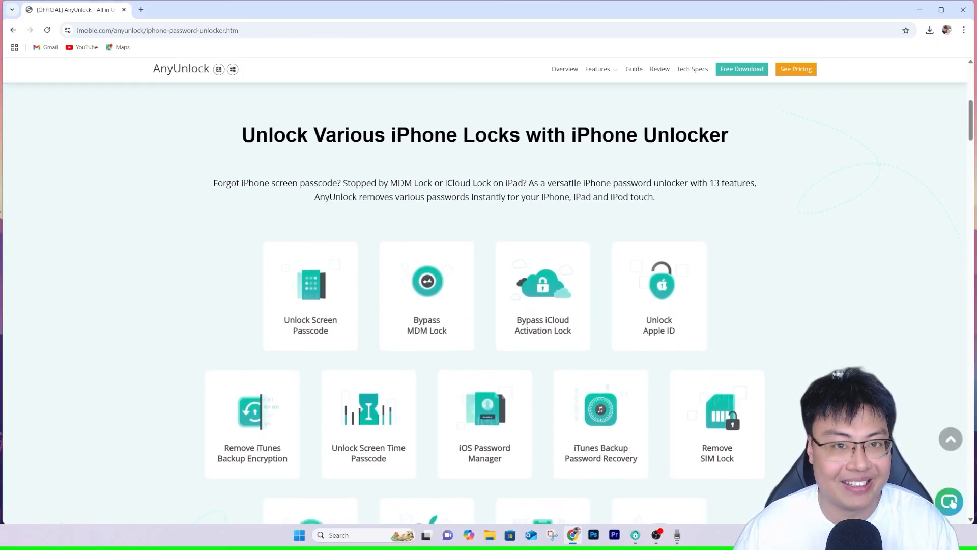
{"action": "scroll", "scroll_direction": "down", "scroll_amount": 3}
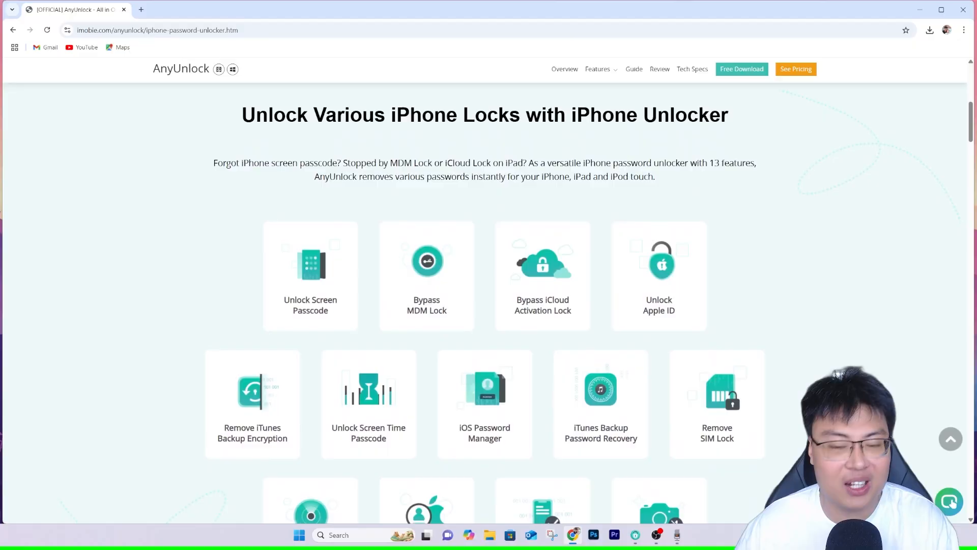
{"action": "scroll", "scroll_direction": "down", "scroll_amount": 3}
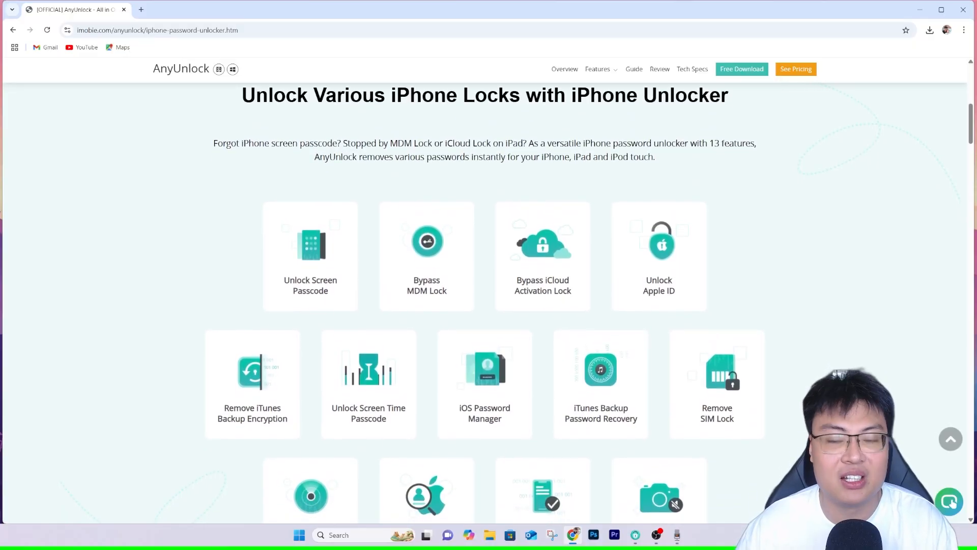
{"action": "scroll", "scroll_direction": "down", "scroll_amount": 3}
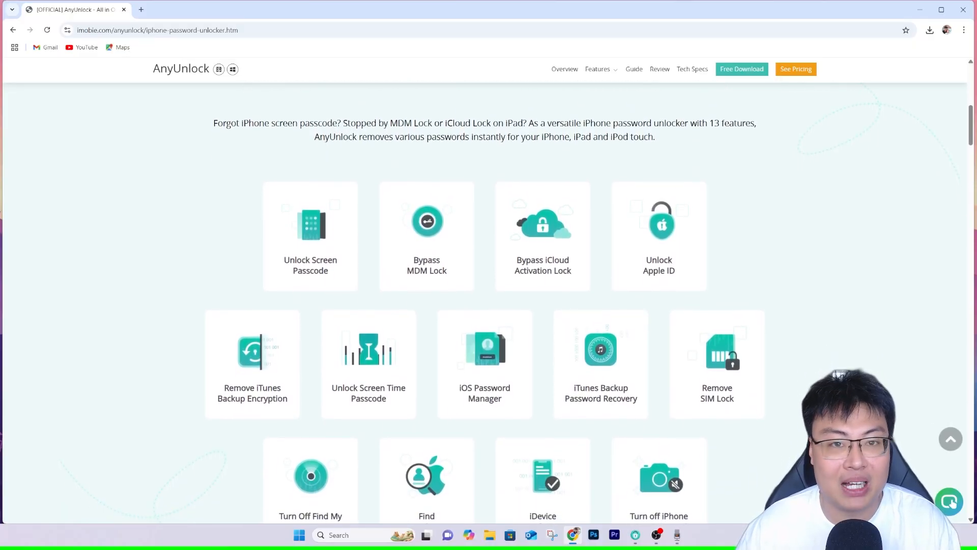
{"action": "scroll", "scroll_direction": "down", "scroll_amount": 3}
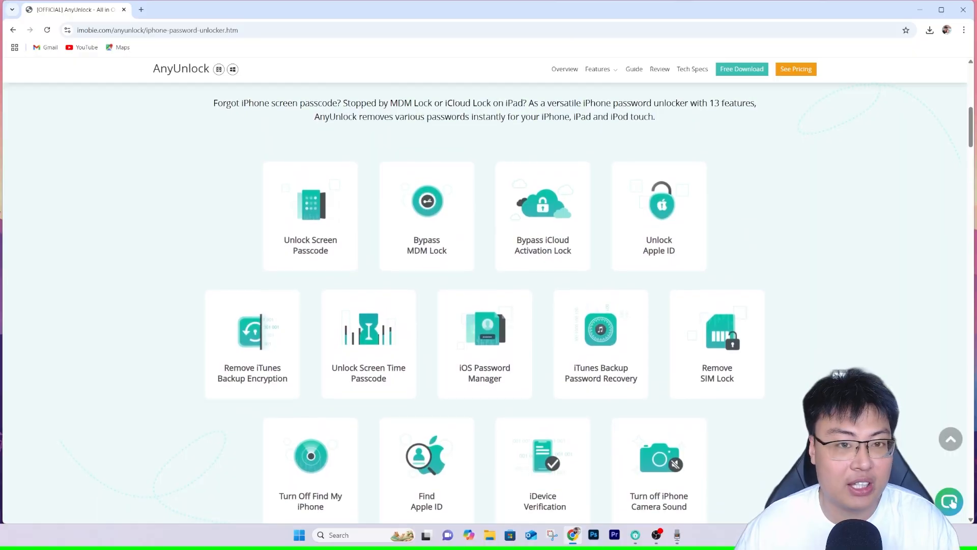
{"action": "scroll", "scroll_direction": "down", "scroll_amount": 3}
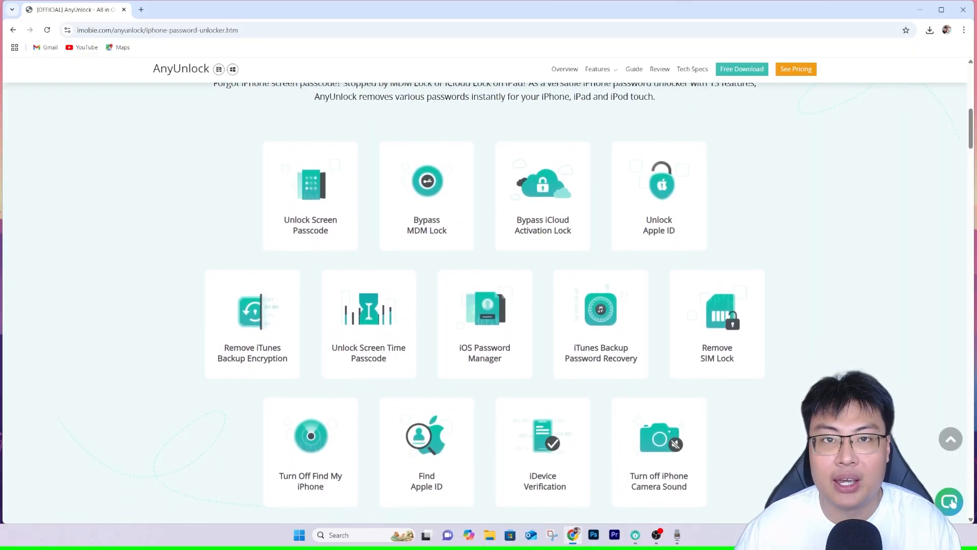
{"action": "scroll", "scroll_direction": "down", "scroll_amount": 3}
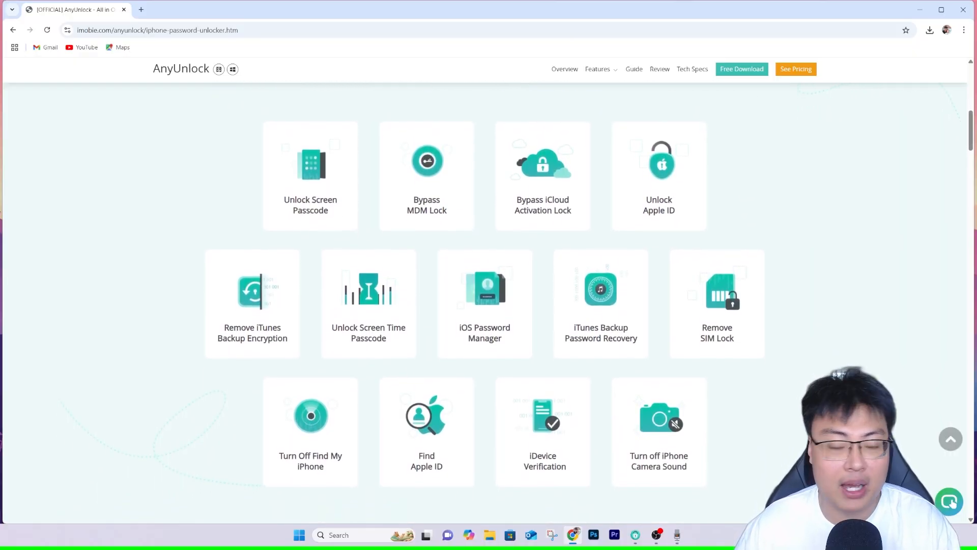
{"action": "scroll", "scroll_direction": "down", "scroll_amount": 3}
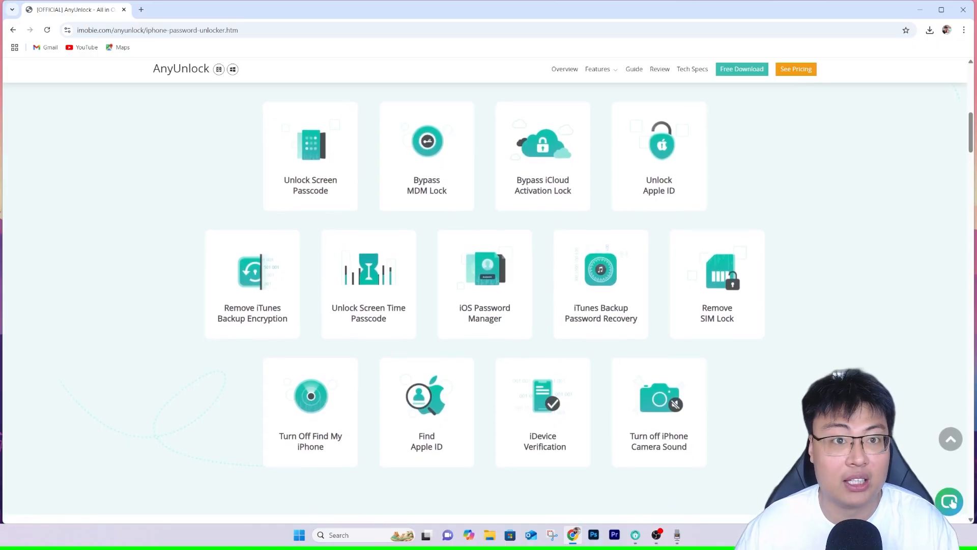
{"action": "scroll", "scroll_direction": "down", "scroll_amount": 3}
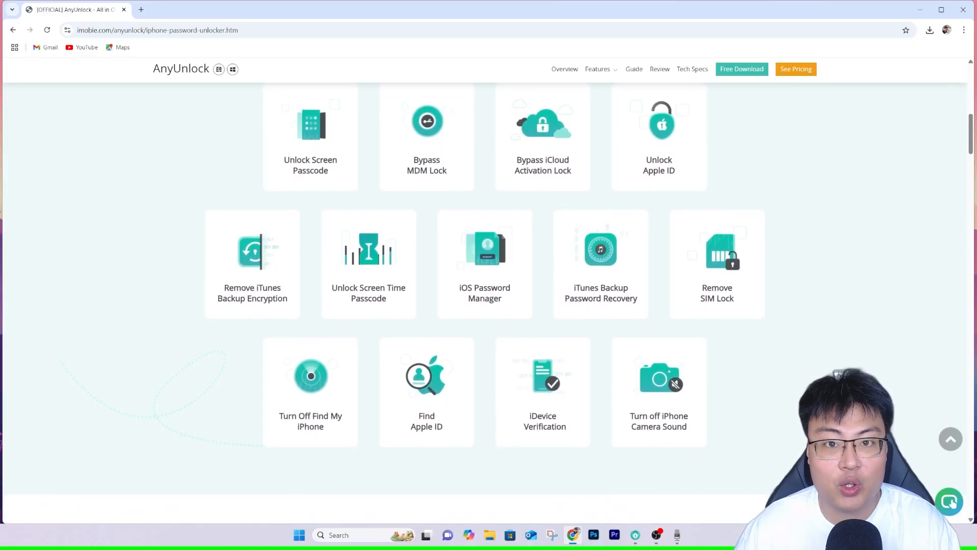
{"action": "scroll", "scroll_direction": "down", "scroll_amount": 3}
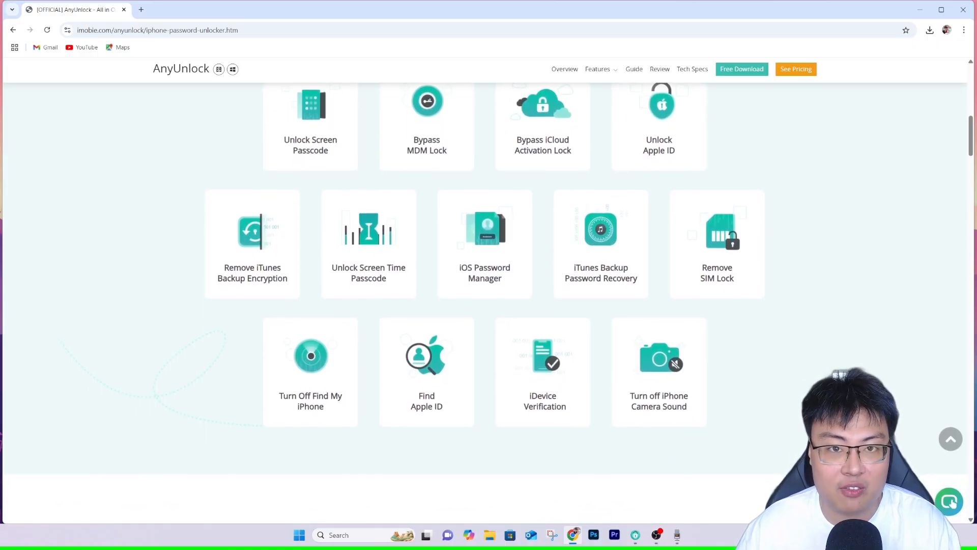
{"action": "scroll", "scroll_direction": "down", "scroll_amount": 3}
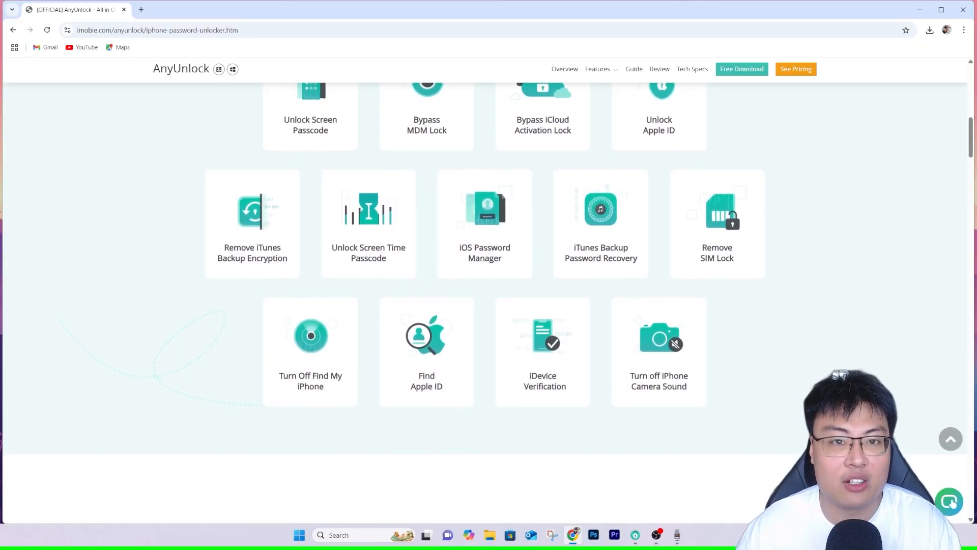
{"action": "scroll", "scroll_direction": "down", "scroll_amount": 3}
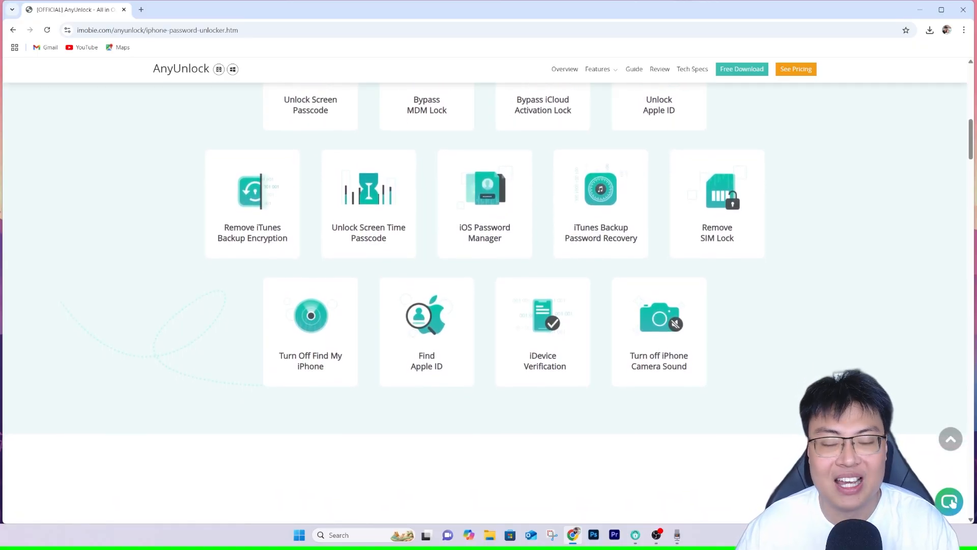
{"action": "scroll", "scroll_direction": "down", "scroll_amount": 3}
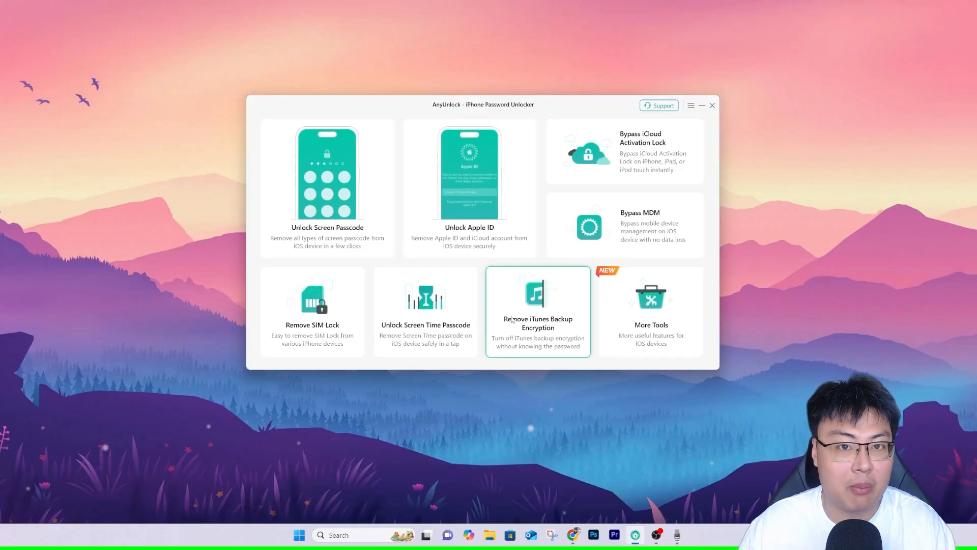
{"action": "mouse_move", "coordinate": [500, 309]}
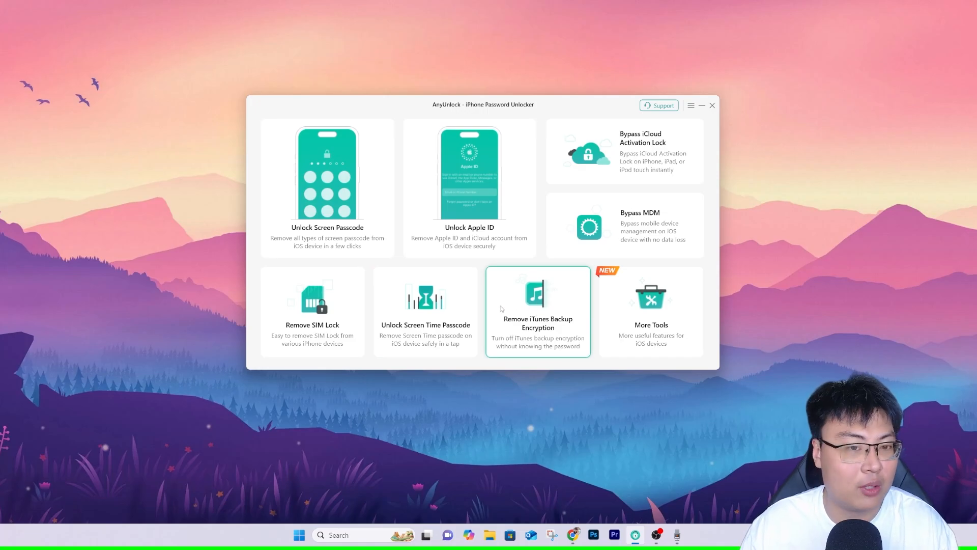
{"action": "mouse_move", "coordinate": [425, 311]}
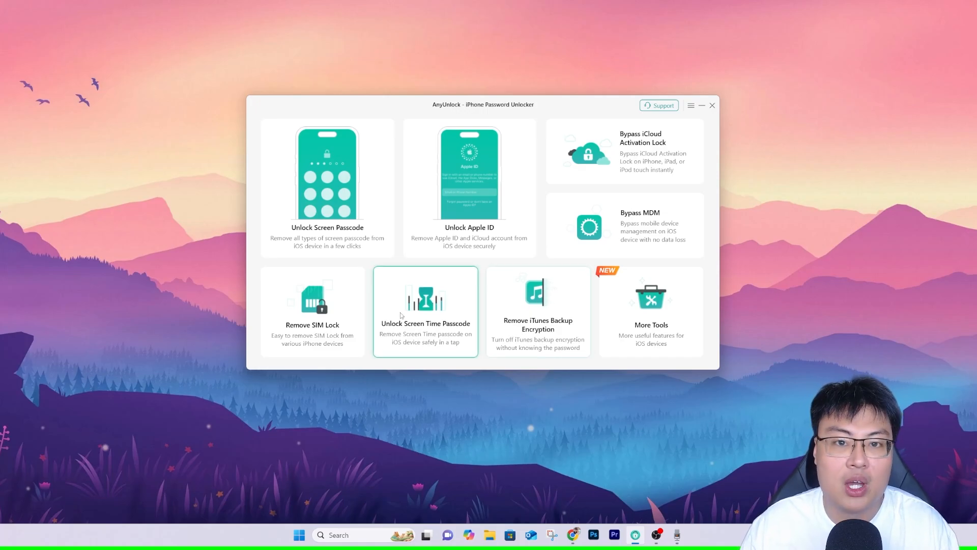
{"action": "mouse_move", "coordinate": [441, 312]}
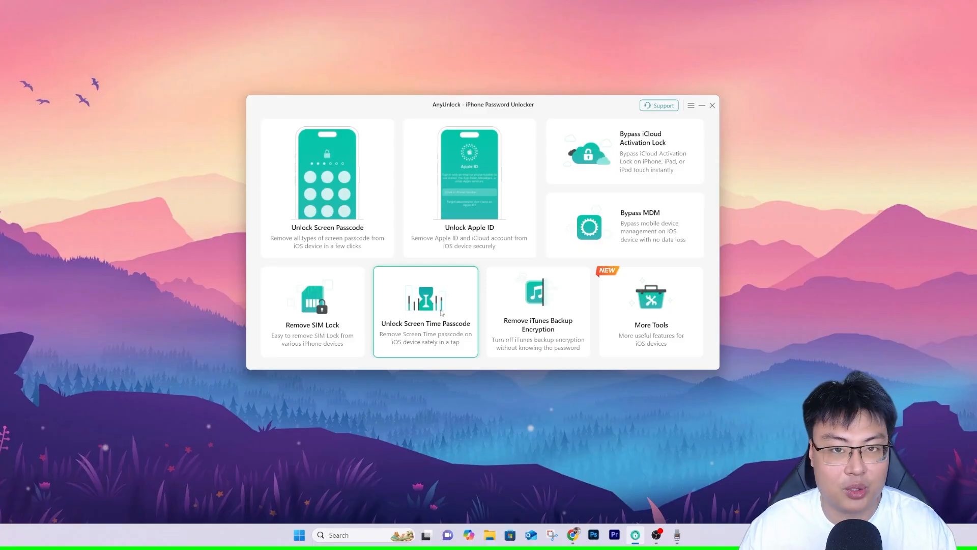
{"action": "mouse_move", "coordinate": [447, 300]}
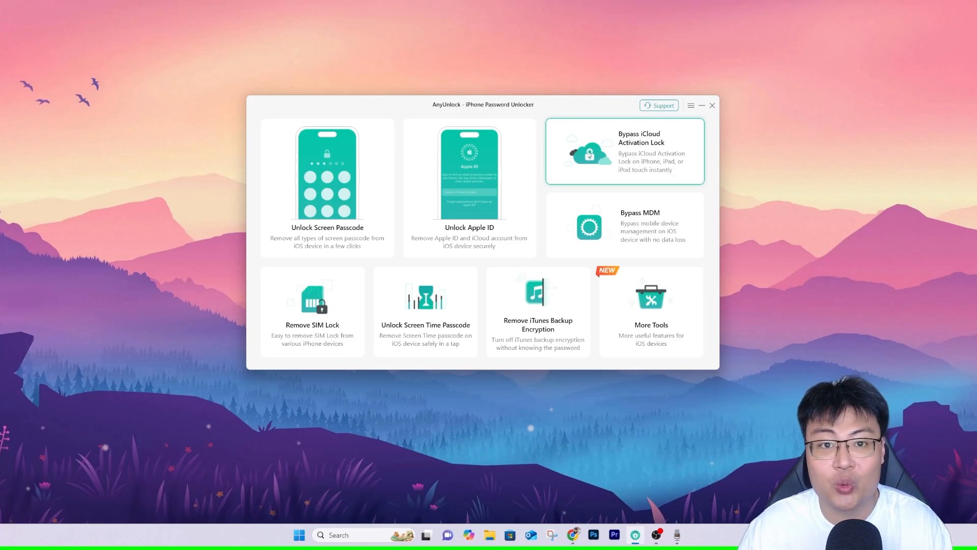
Launch Bypass iCloud Activation Lock, start it, and choose Install Later for iTunes
{"action": "left_click", "coordinate": [624, 151]}
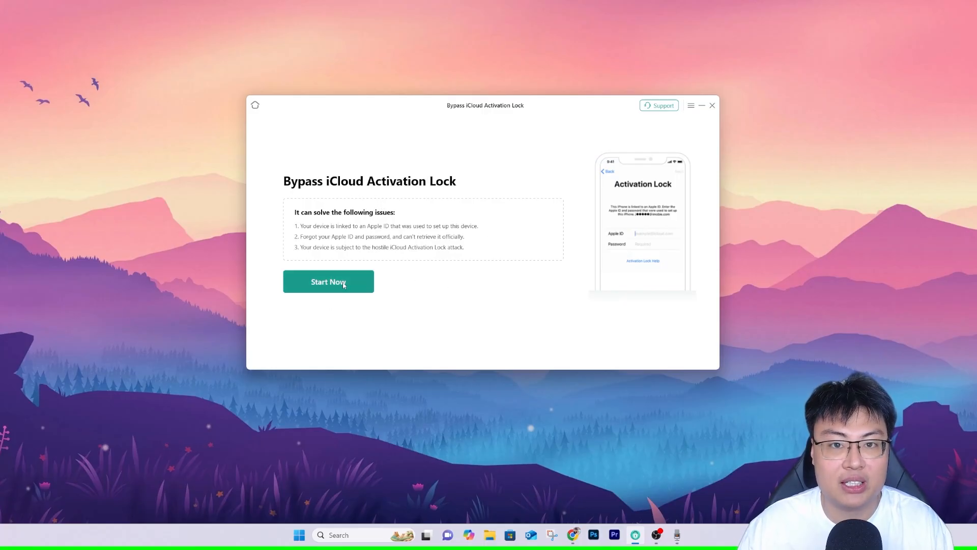
{"action": "left_click", "coordinate": [328, 281]}
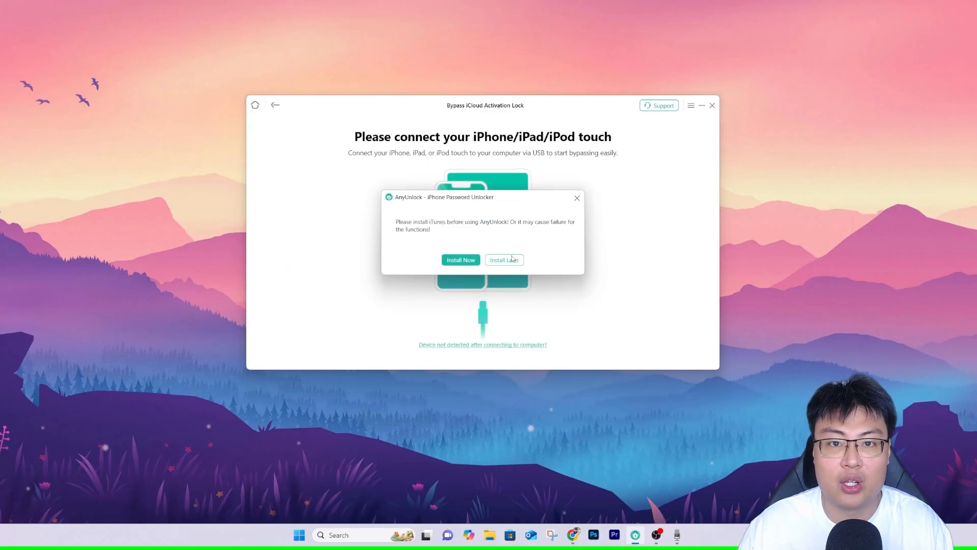
{"action": "left_click", "coordinate": [503, 260]}
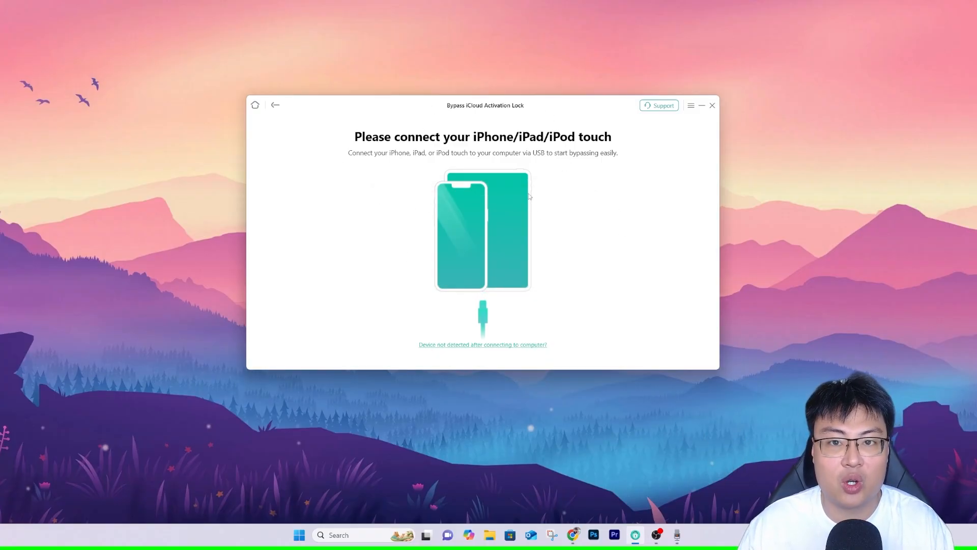
{"action": "mouse_move", "coordinate": [424, 244]}
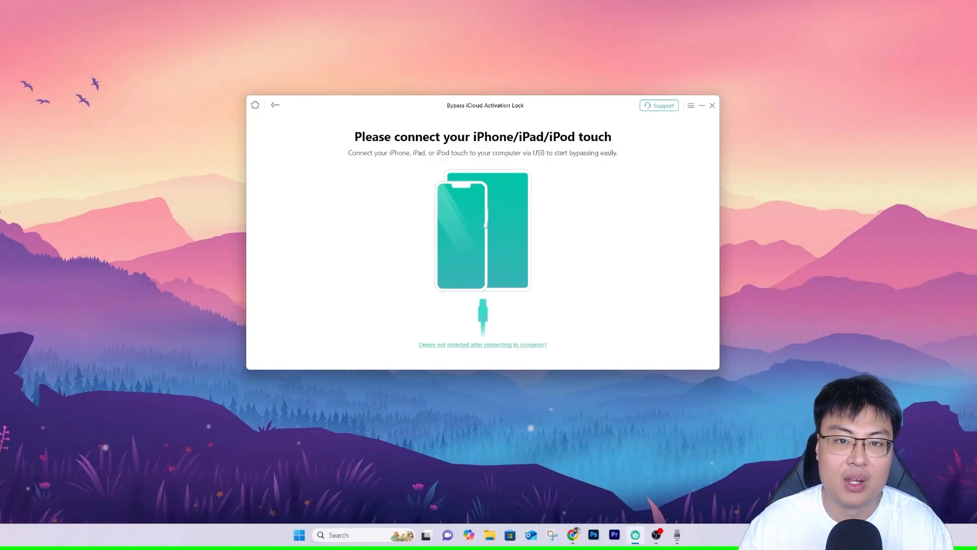
{"action": "mouse_move", "coordinate": [497, 204]}
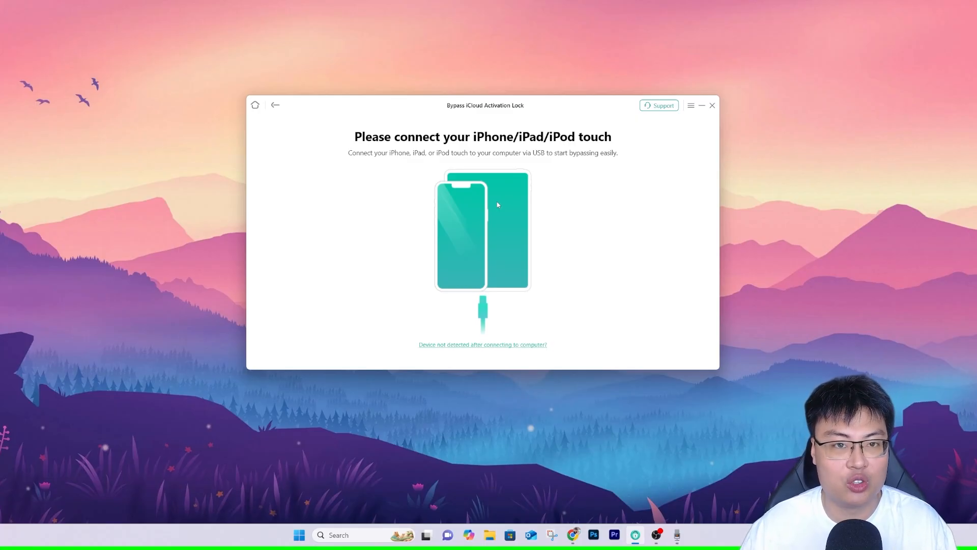
{"action": "left_click", "coordinate": [275, 105]}
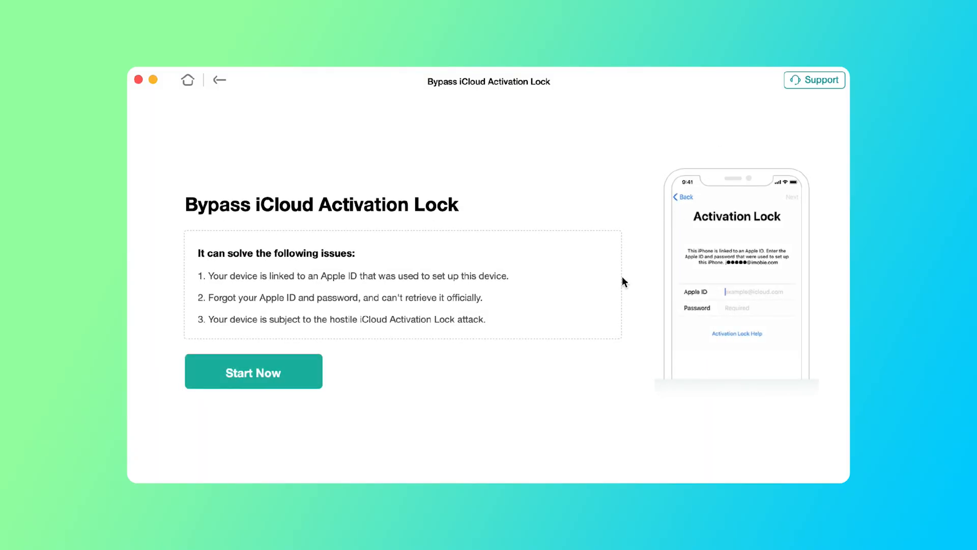
Start bypassing the detected iPhone 7 and select iPhone 7/7 Plus DFU instructions
{"action": "left_click", "coordinate": [253, 371]}
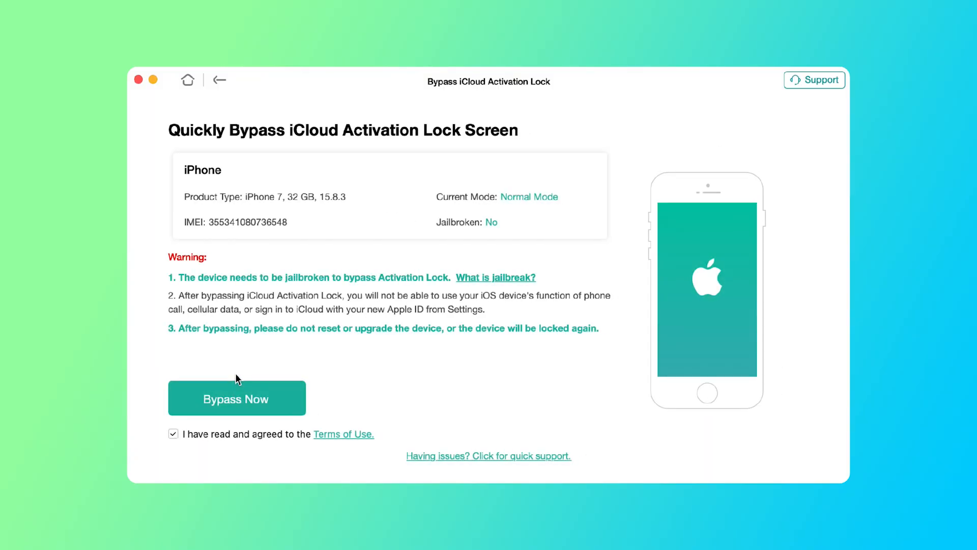
{"action": "left_click", "coordinate": [236, 399]}
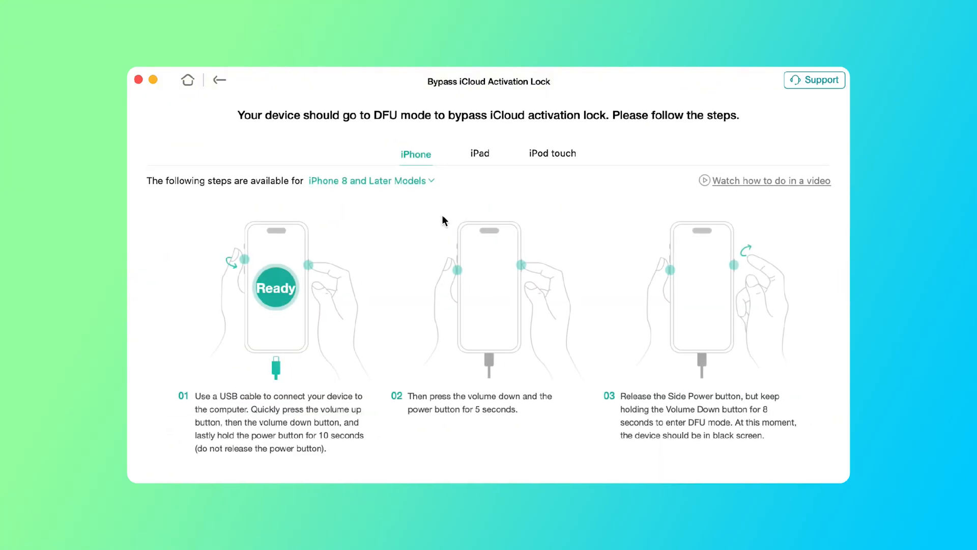
{"action": "left_click", "coordinate": [372, 181]}
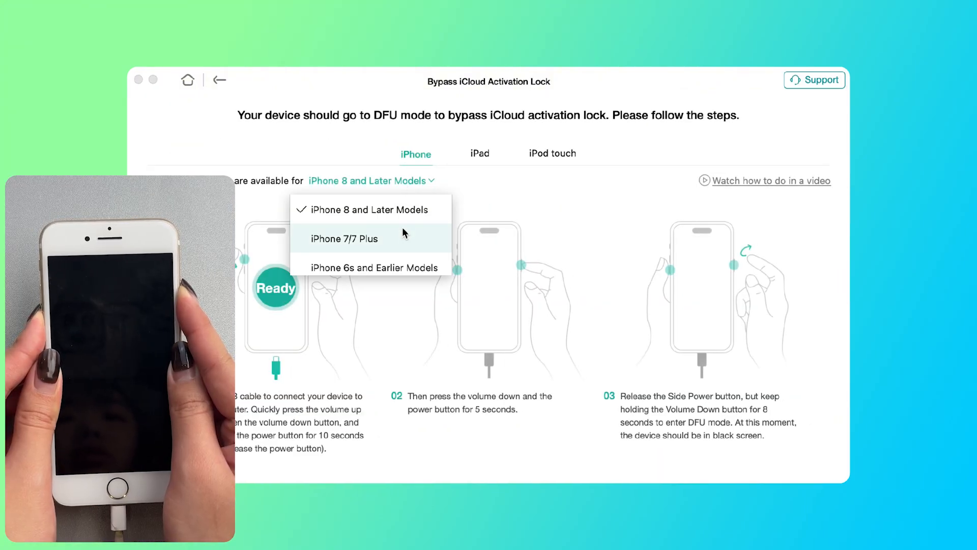
{"action": "left_click", "coordinate": [343, 239]}
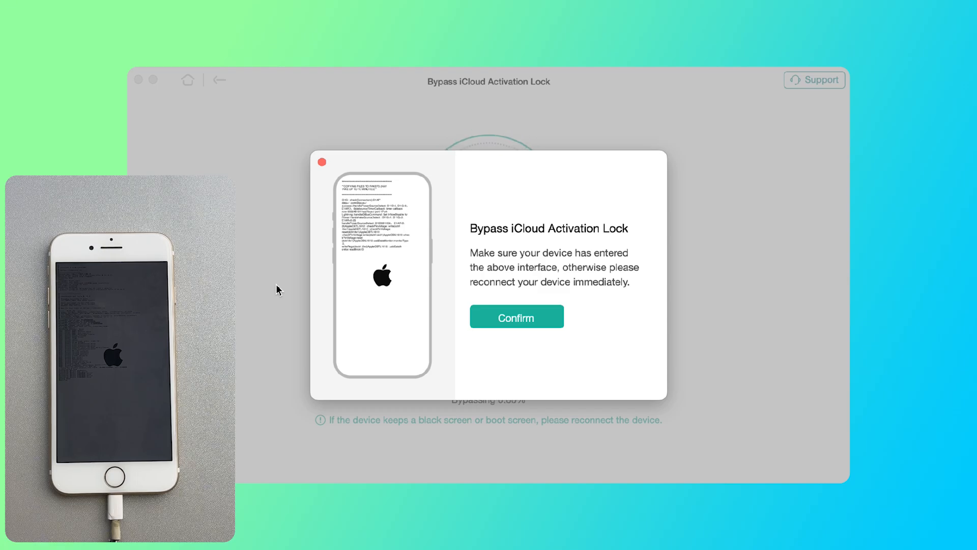
Confirm the iPhone reached the required screen, then finish with Done after success
{"action": "left_click", "coordinate": [516, 316]}
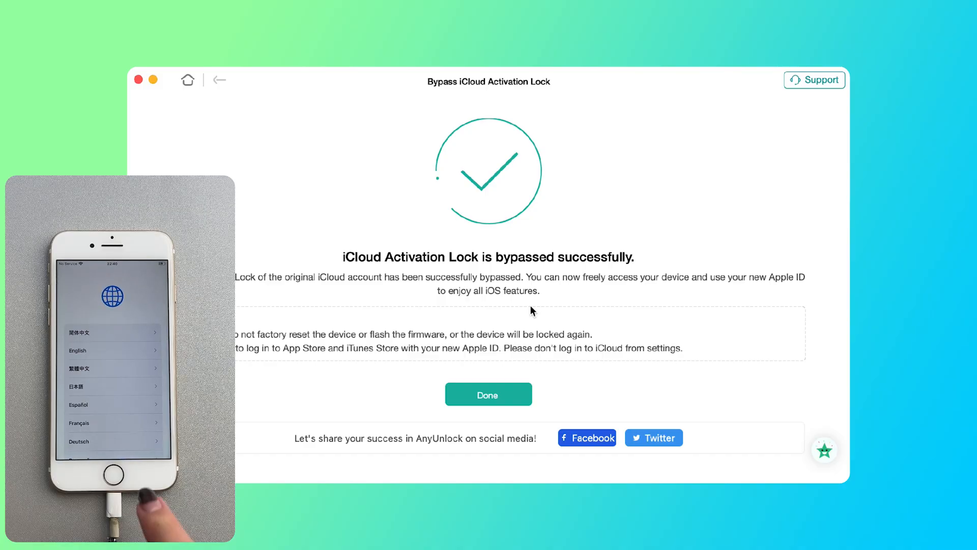
{"action": "left_click", "coordinate": [489, 395]}
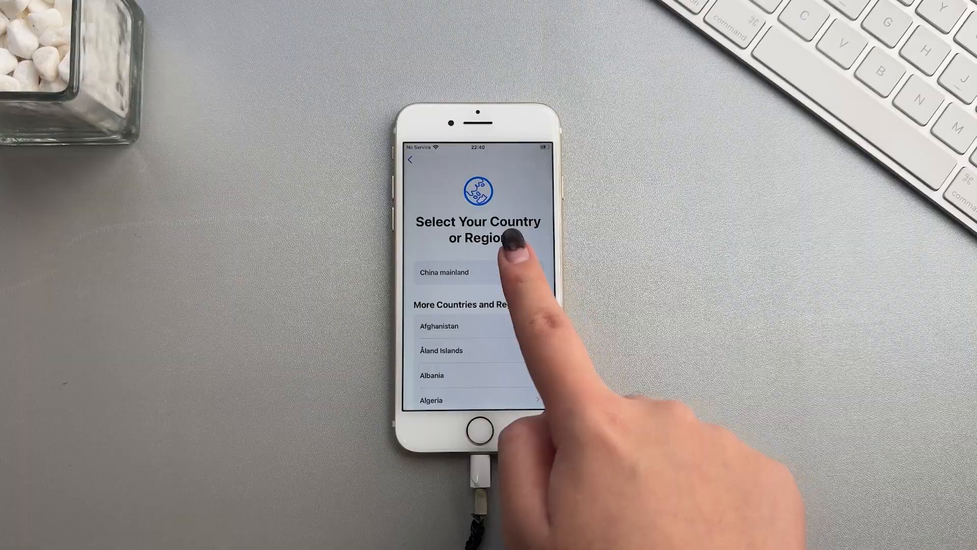
Pick a region, accept suggested languages, keep the weak passcode and re-enter it
{"action": "left_click", "coordinate": [444, 271]}
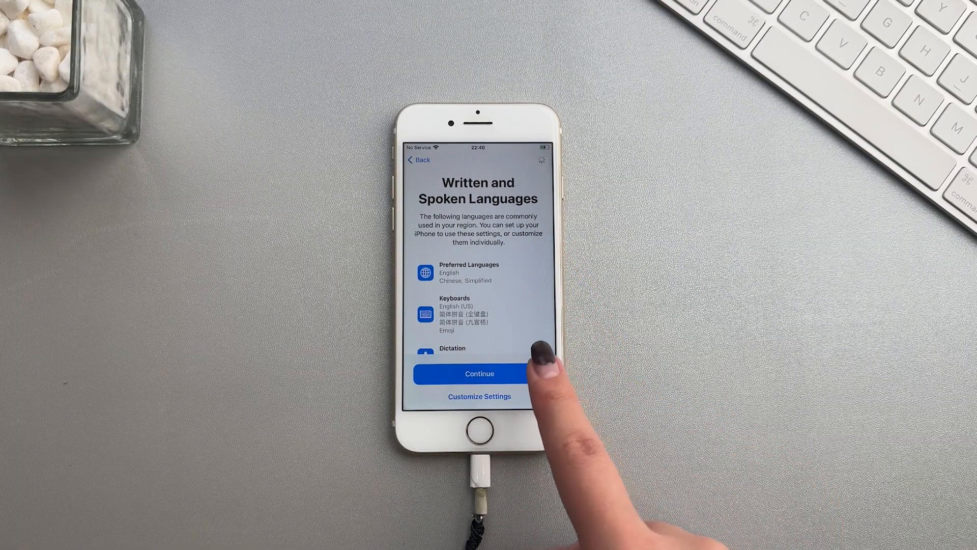
{"action": "left_click", "coordinate": [478, 373]}
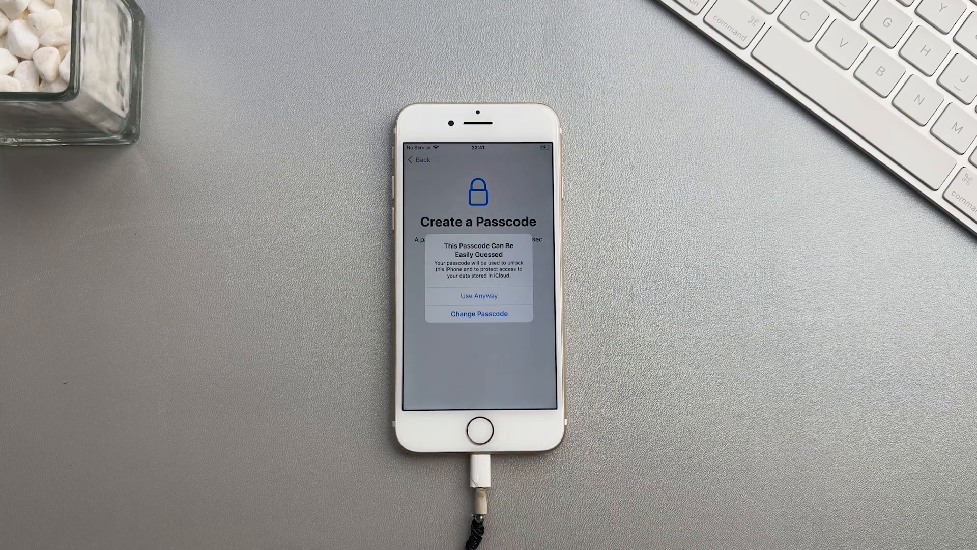
{"action": "left_click", "coordinate": [478, 295]}
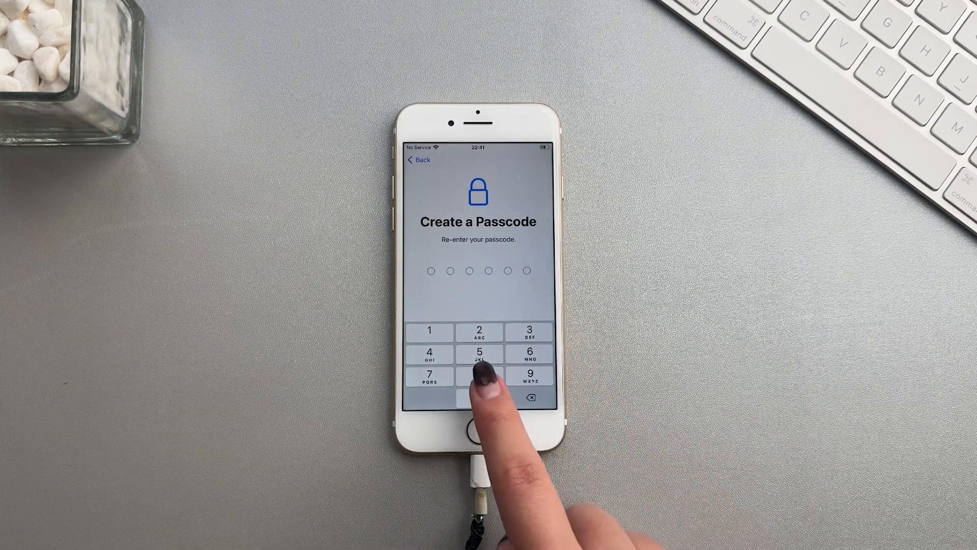
{"action": "left_click", "coordinate": [479, 376]}
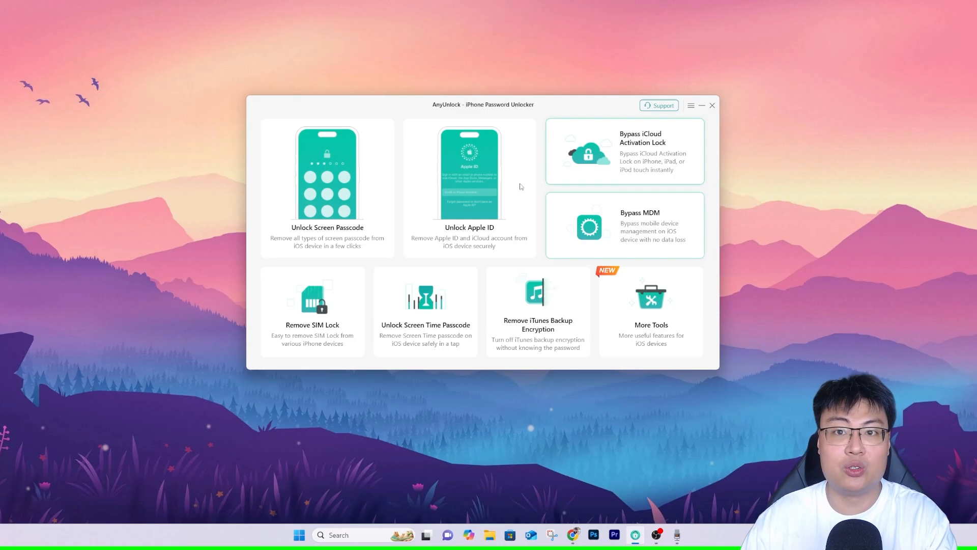
{"action": "mouse_move", "coordinate": [565, 302]}
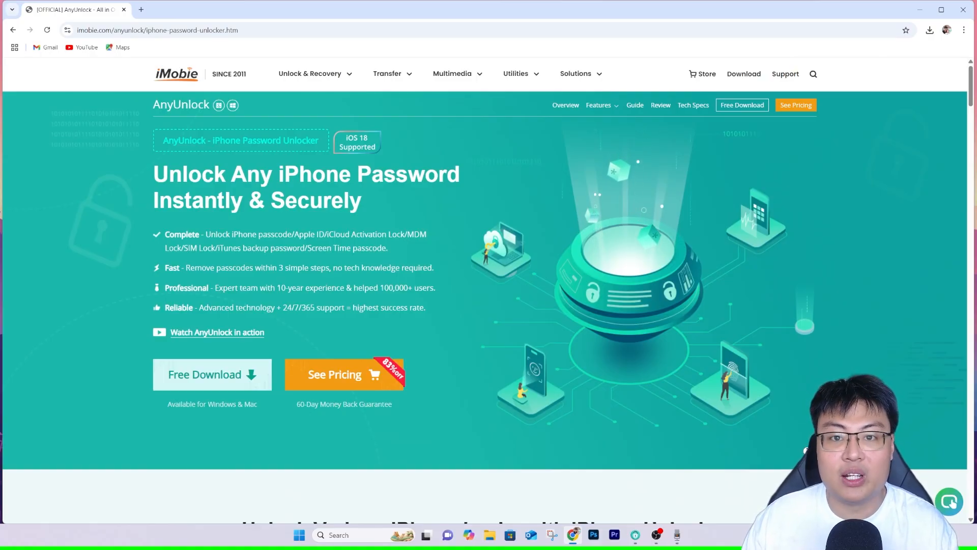
Scroll past the hero banner to the 'Unlock Various iPhone Locks' feature grid
{"action": "scroll", "scroll_direction": "down", "scroll_amount": 3}
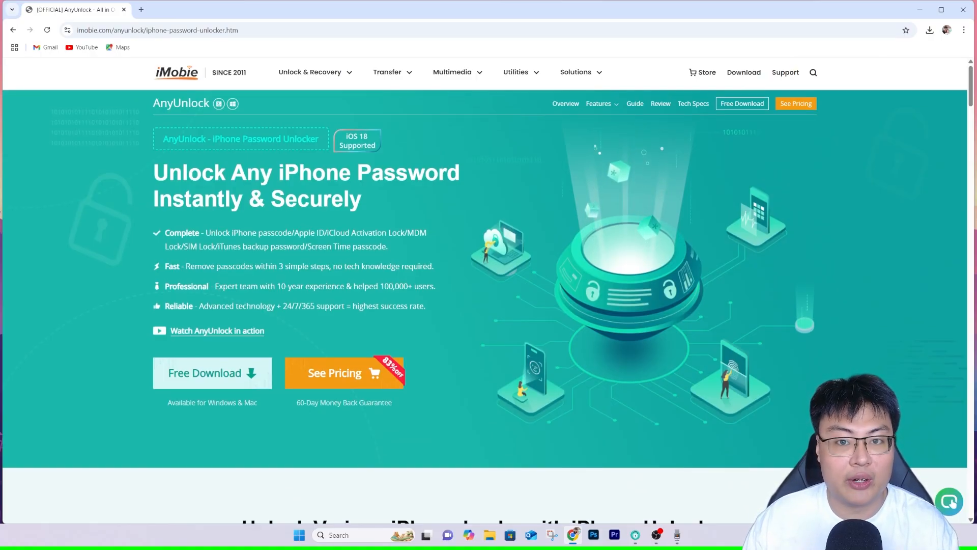
{"action": "scroll", "scroll_direction": "down", "scroll_amount": 3}
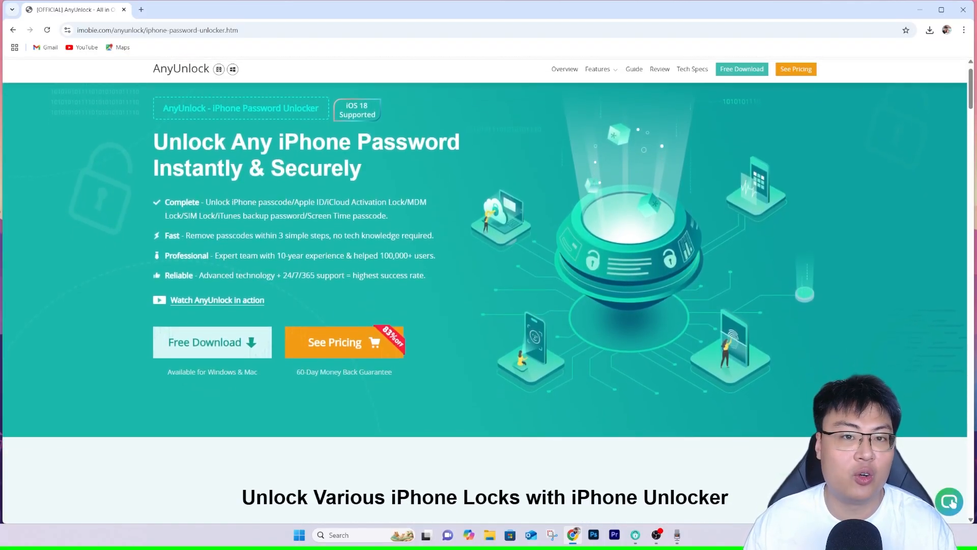
{"action": "scroll", "scroll_direction": "down", "scroll_amount": 3}
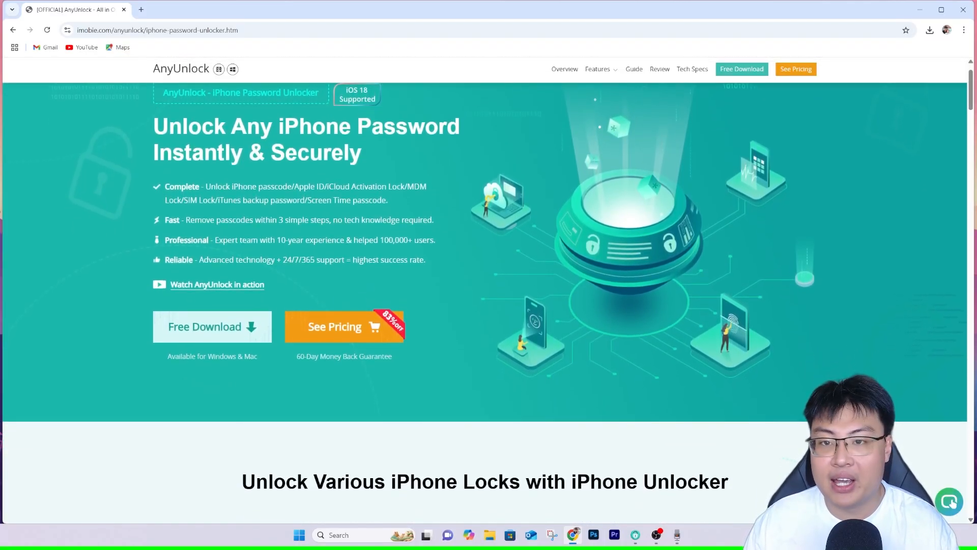
{"action": "scroll", "scroll_direction": "down", "scroll_amount": 3}
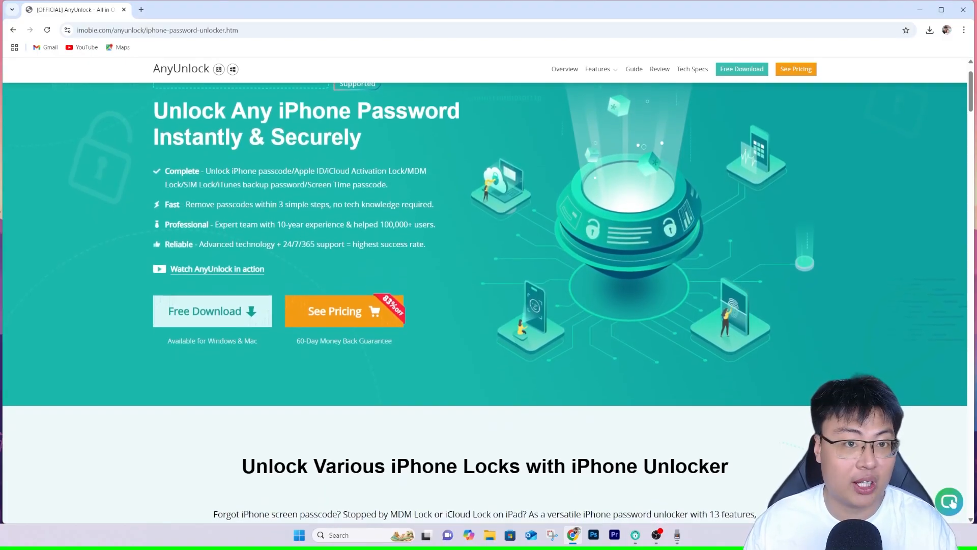
{"action": "scroll", "scroll_direction": "down", "scroll_amount": 3}
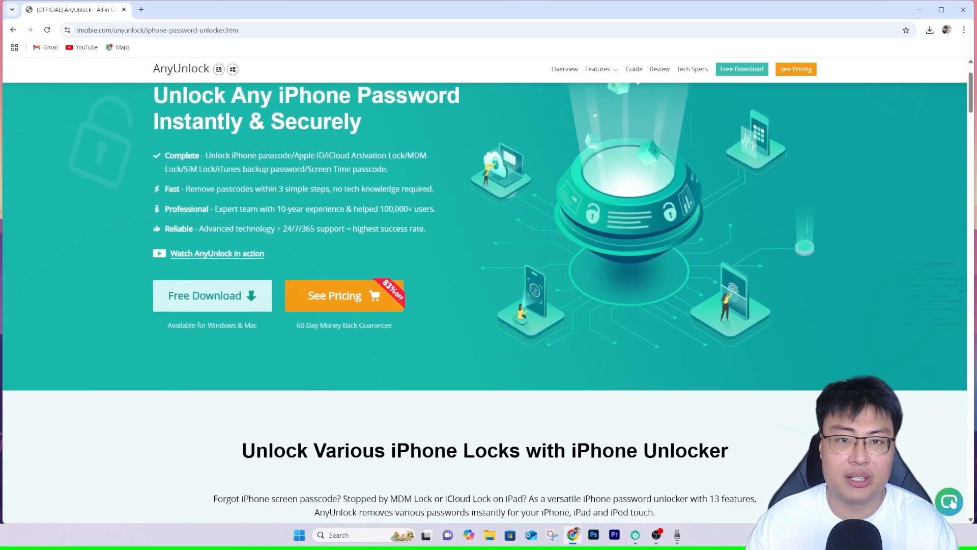
{"action": "scroll", "scroll_direction": "down", "scroll_amount": 3}
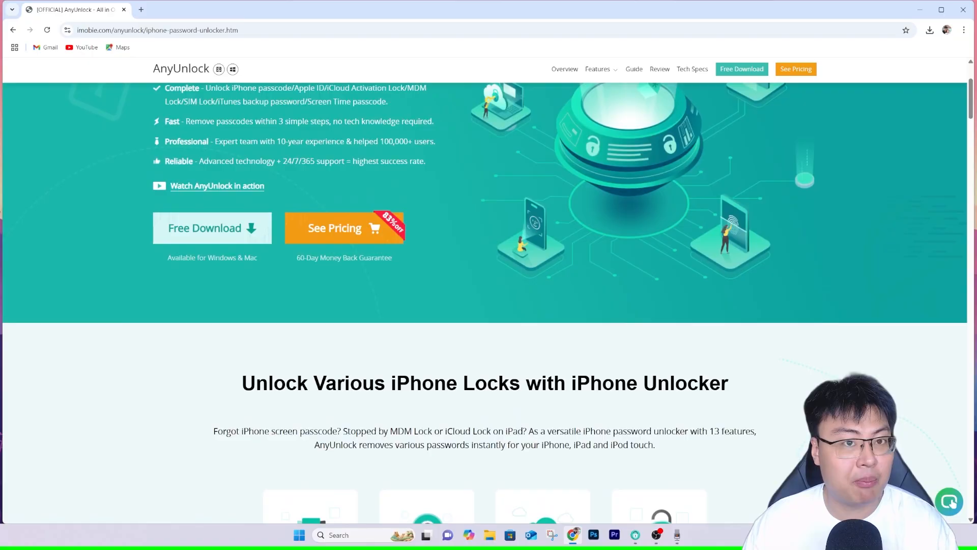
{"action": "scroll", "scroll_direction": "down", "scroll_amount": 3}
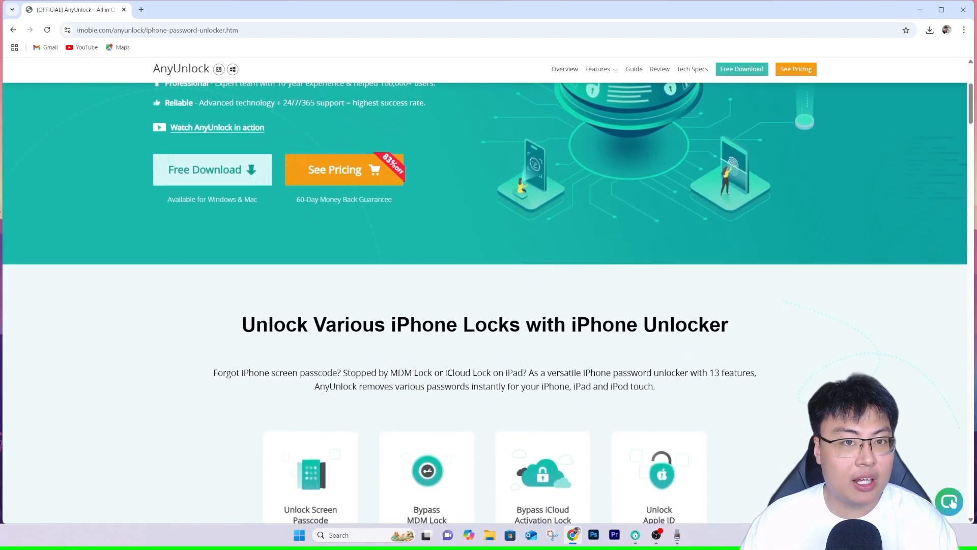
{"action": "scroll", "scroll_direction": "down", "scroll_amount": 3}
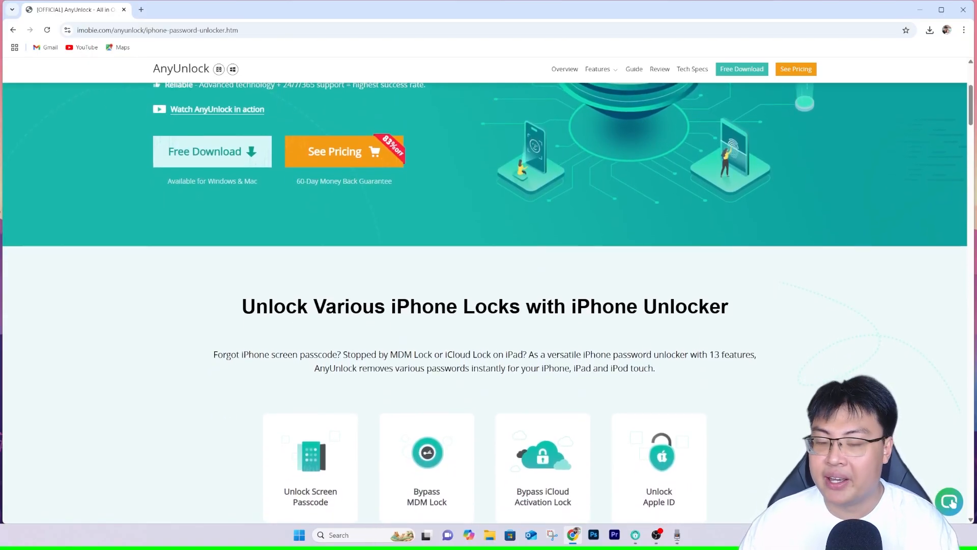
{"action": "scroll", "scroll_direction": "down", "scroll_amount": 3}
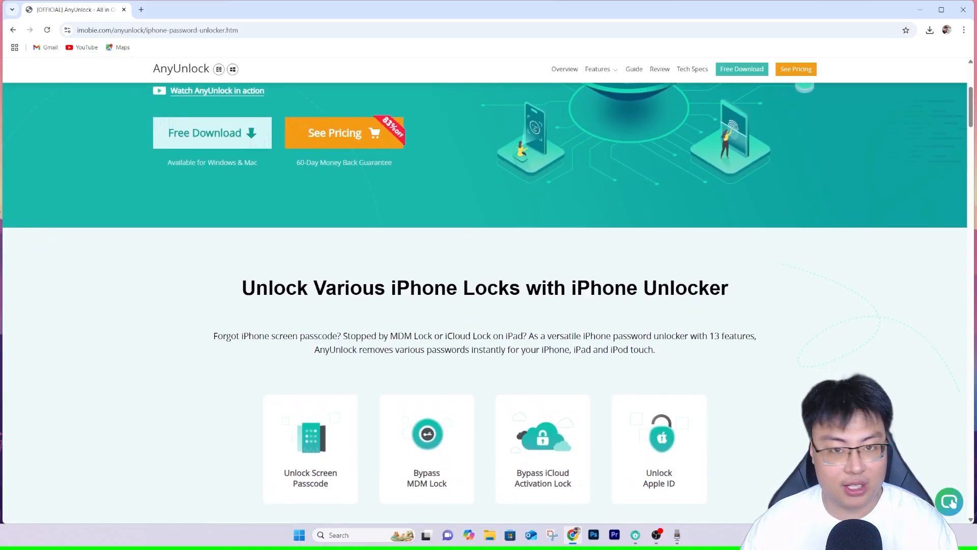
{"action": "scroll", "scroll_direction": "down", "scroll_amount": 3}
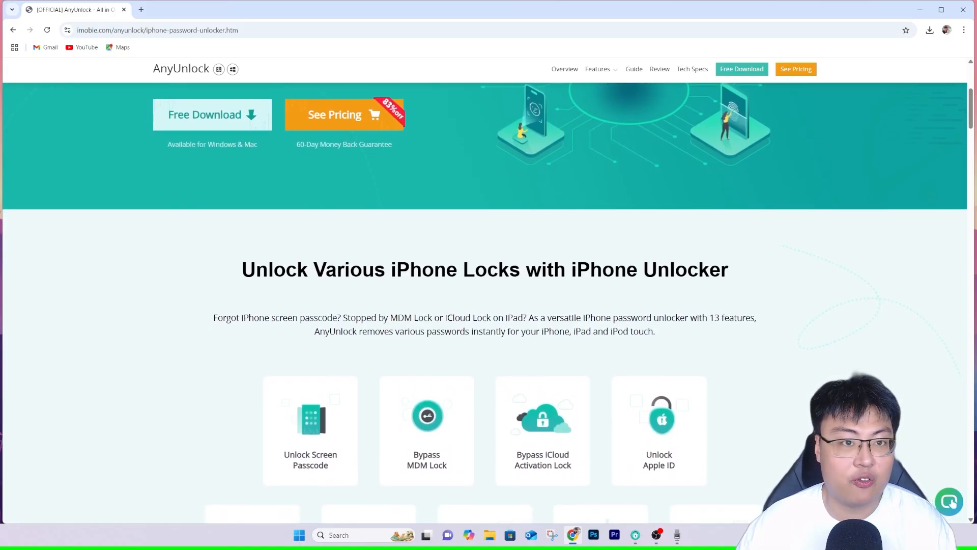
{"action": "scroll", "scroll_direction": "down", "scroll_amount": 3}
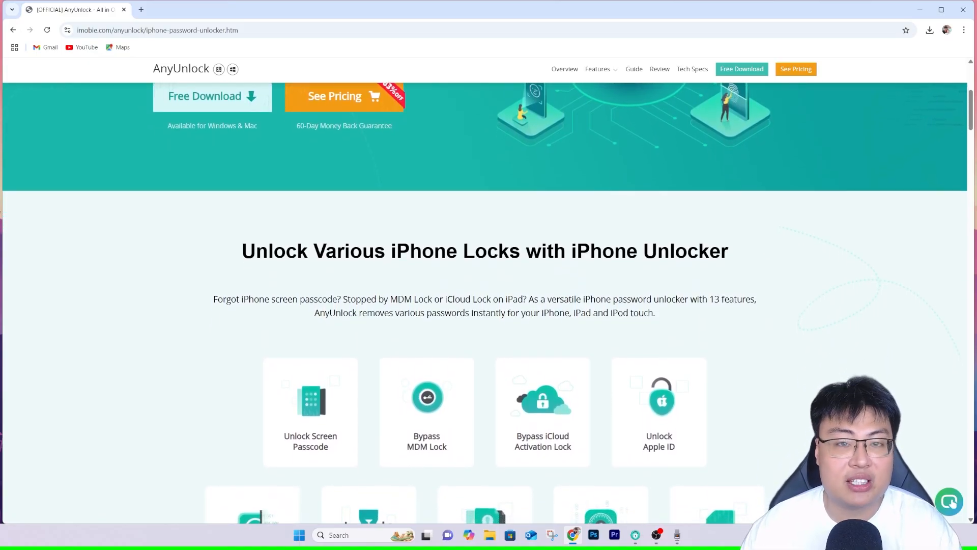
{"action": "scroll", "scroll_direction": "down", "scroll_amount": 3}
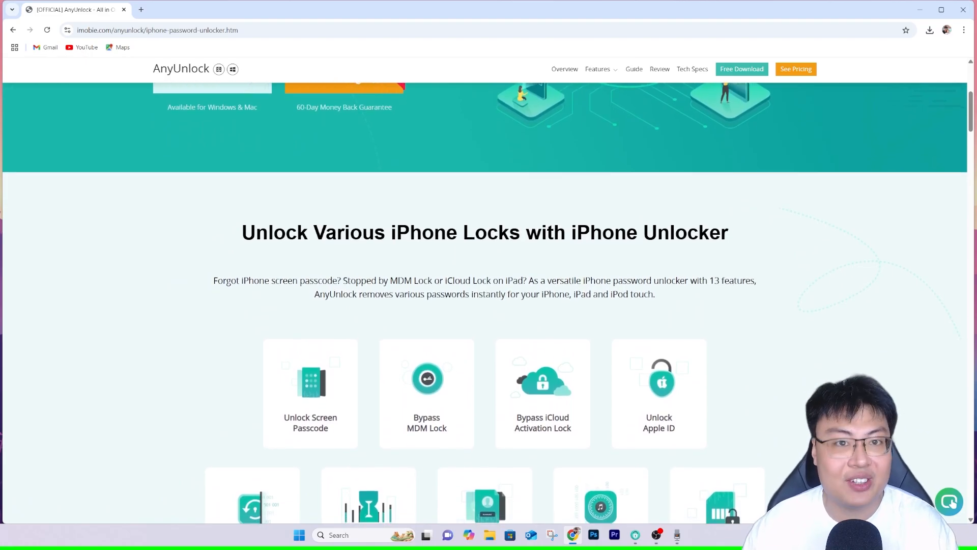
{"action": "scroll", "scroll_direction": "down", "scroll_amount": 3}
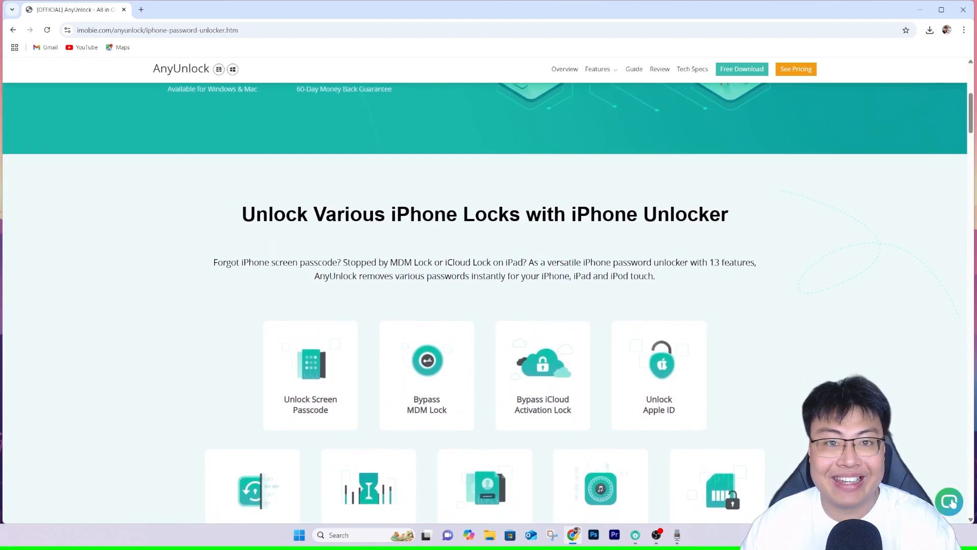
{"action": "scroll", "scroll_direction": "down", "scroll_amount": 3}
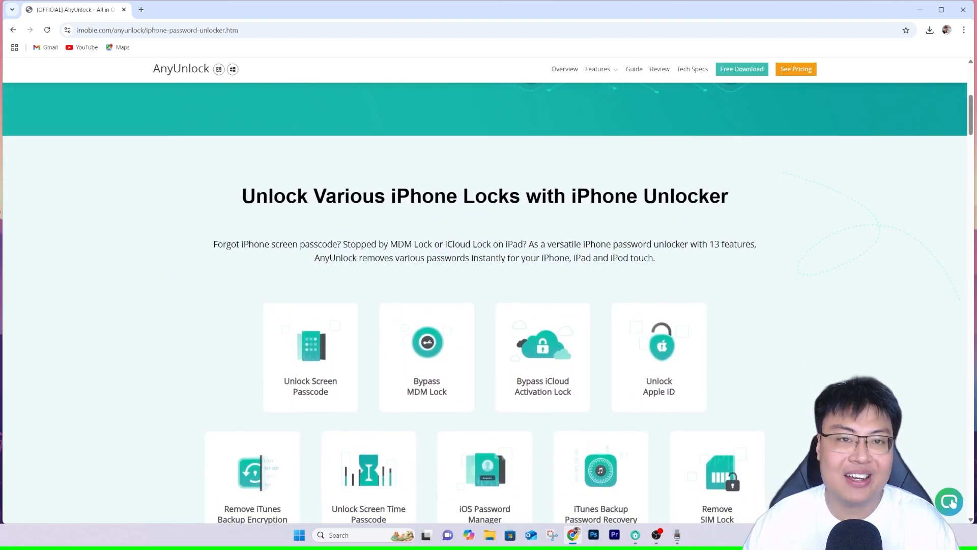
{"action": "scroll", "scroll_direction": "down", "scroll_amount": 3}
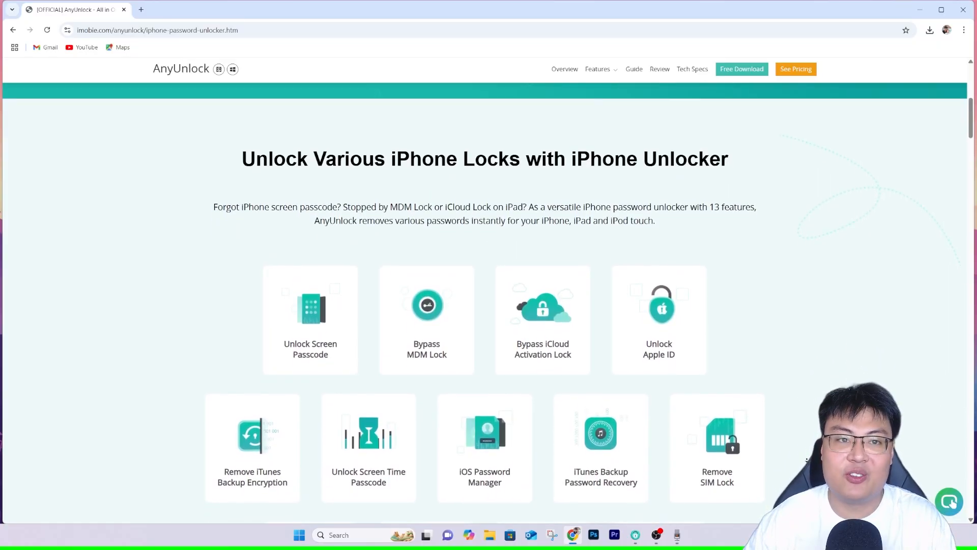
{"action": "scroll", "scroll_direction": "down", "scroll_amount": 3}
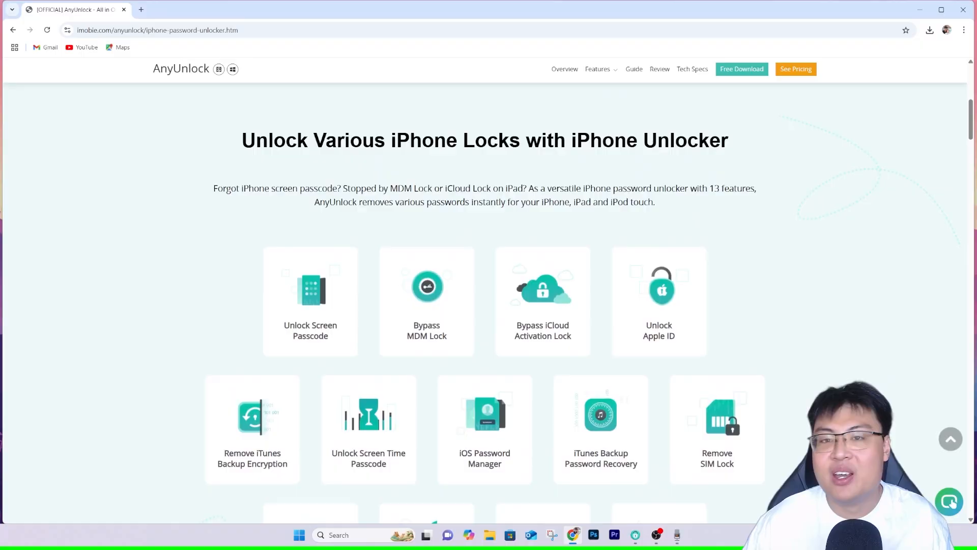
{"action": "scroll", "scroll_direction": "down", "scroll_amount": 3}
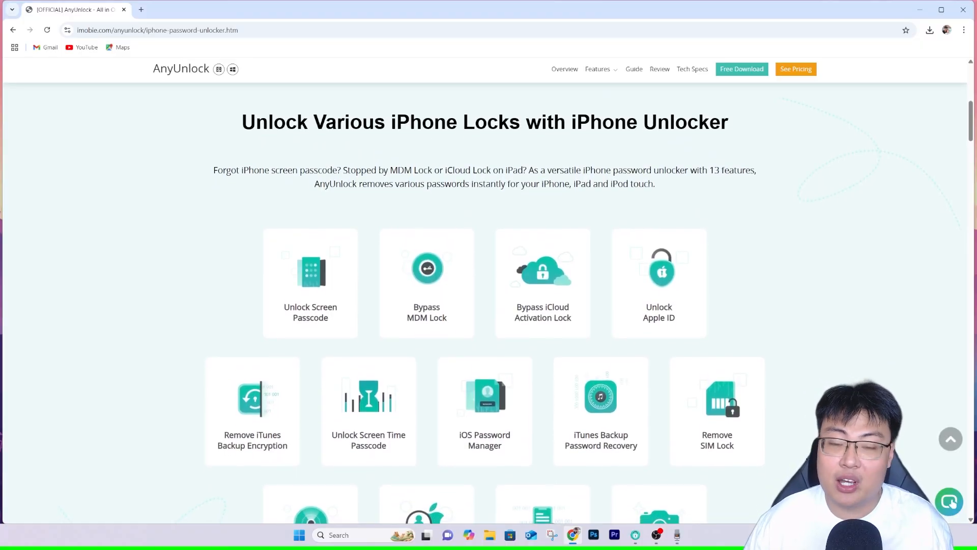
{"action": "scroll", "scroll_direction": "down", "scroll_amount": 3}
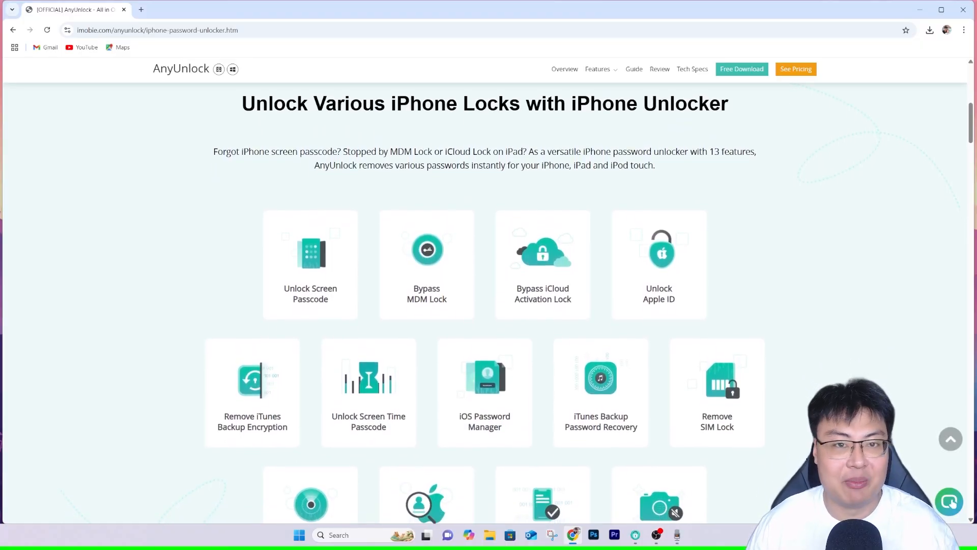
{"action": "scroll", "scroll_direction": "down", "scroll_amount": 3}
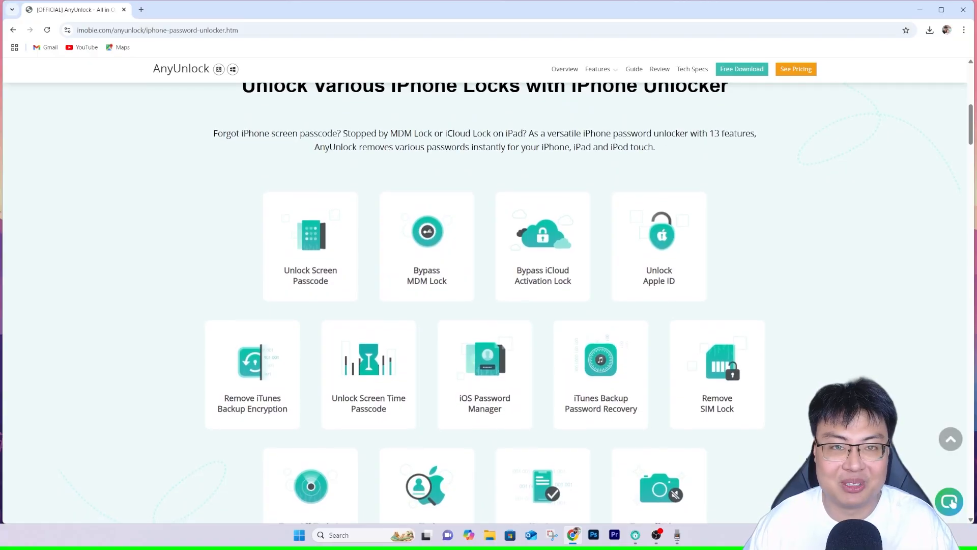
{"action": "scroll", "scroll_direction": "down", "scroll_amount": 3}
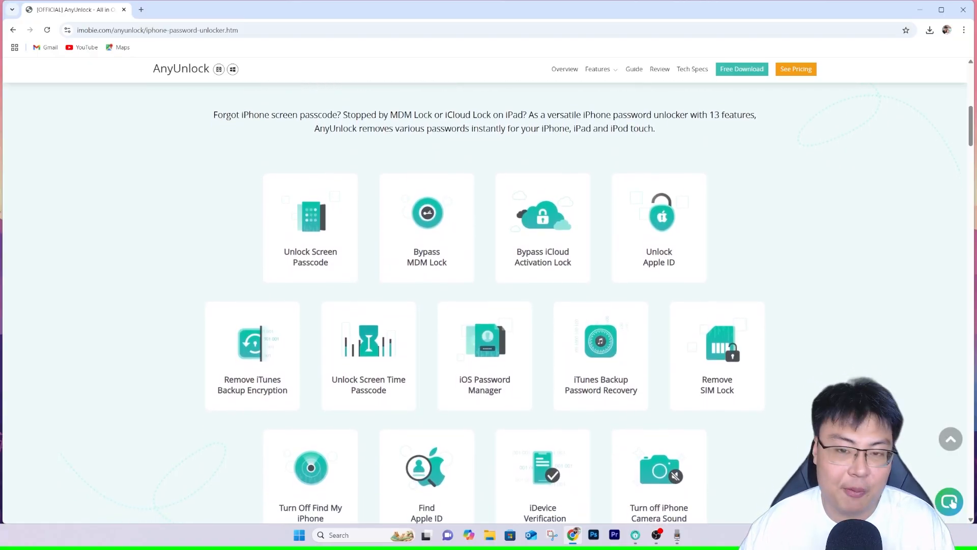
{"action": "scroll", "scroll_direction": "down", "scroll_amount": 3}
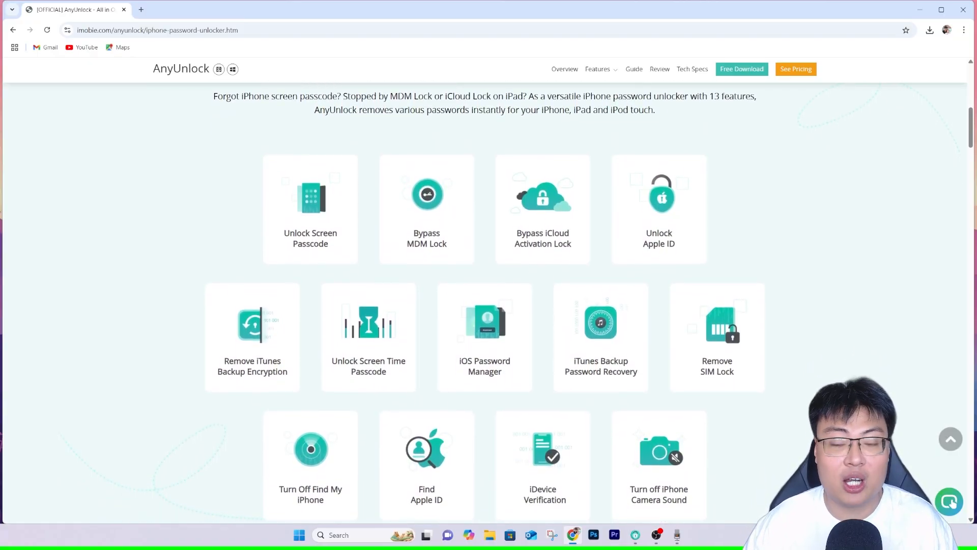
{"action": "scroll", "scroll_direction": "down", "scroll_amount": 3}
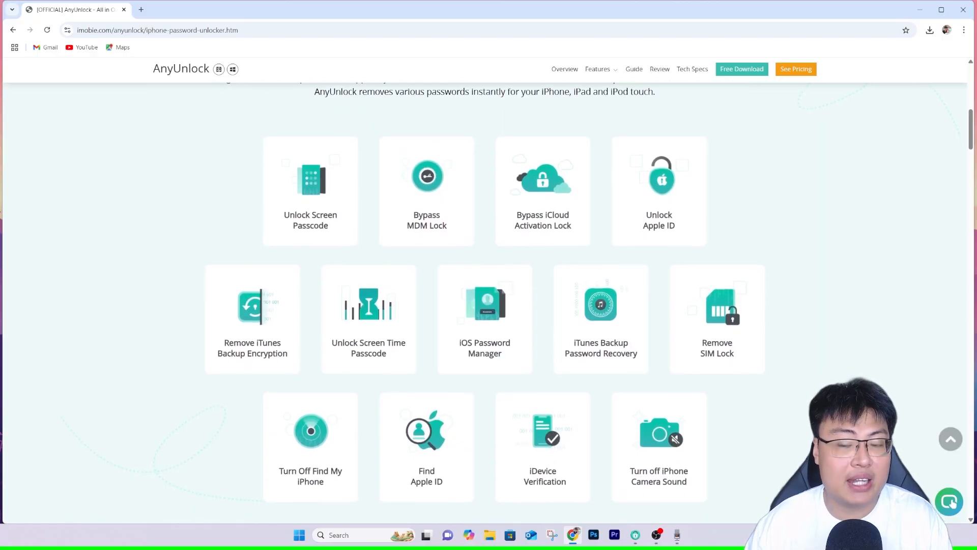
{"action": "scroll", "scroll_direction": "down", "scroll_amount": 3}
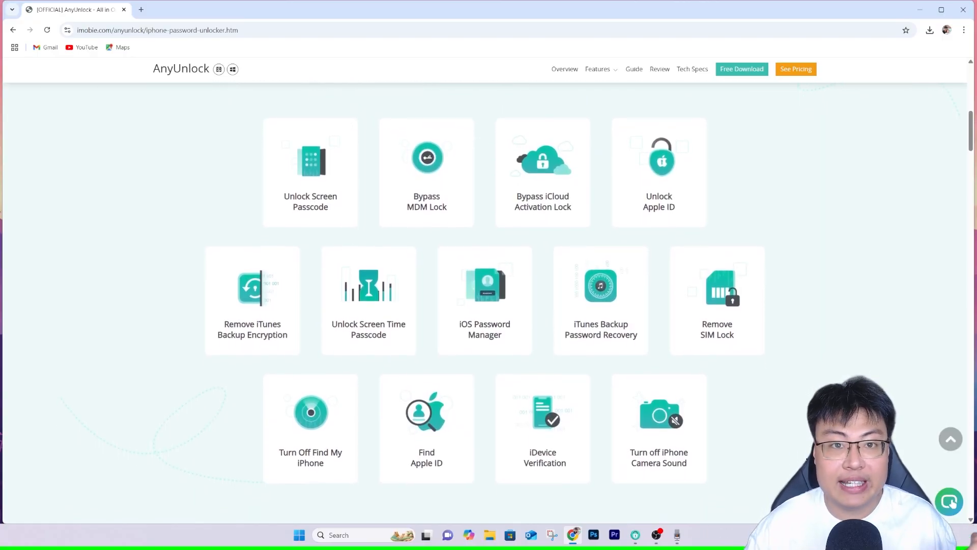
{"action": "scroll", "scroll_direction": "down", "scroll_amount": 3}
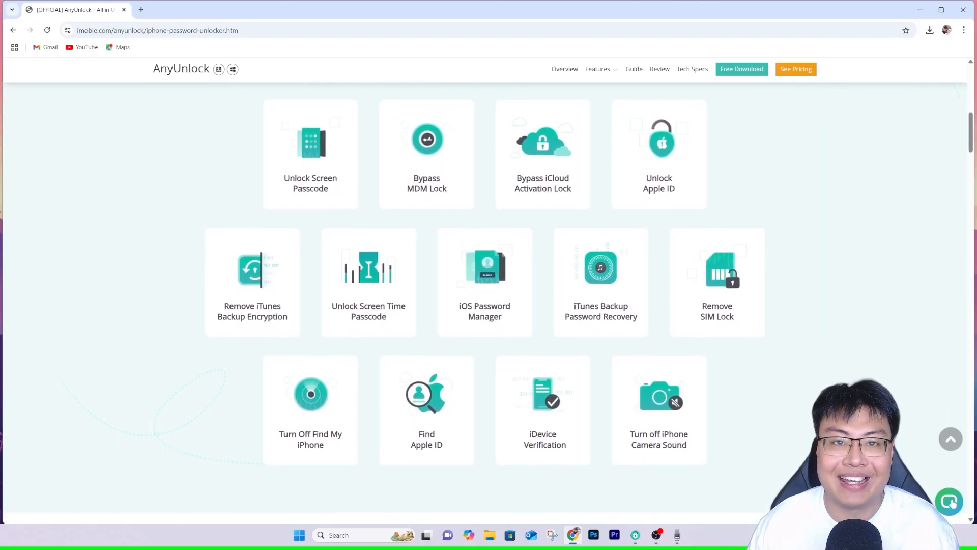
{"action": "scroll", "scroll_direction": "down", "scroll_amount": 3}
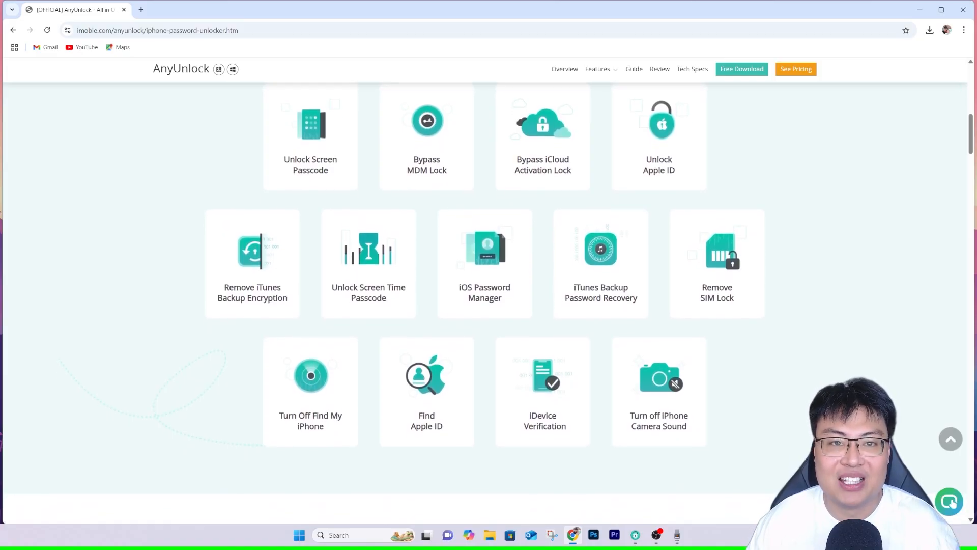
{"action": "scroll", "scroll_direction": "down", "scroll_amount": 3}
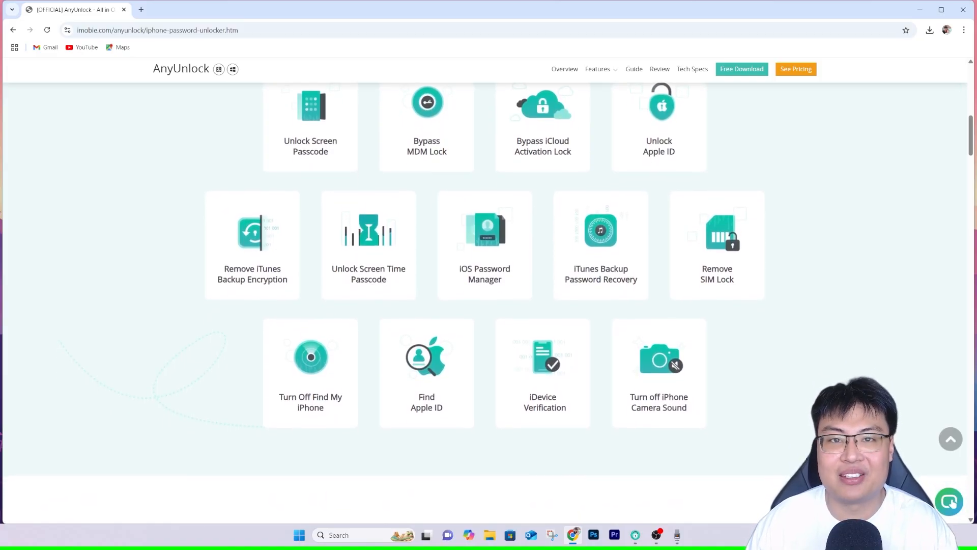
{"action": "scroll", "scroll_direction": "down", "scroll_amount": 3}
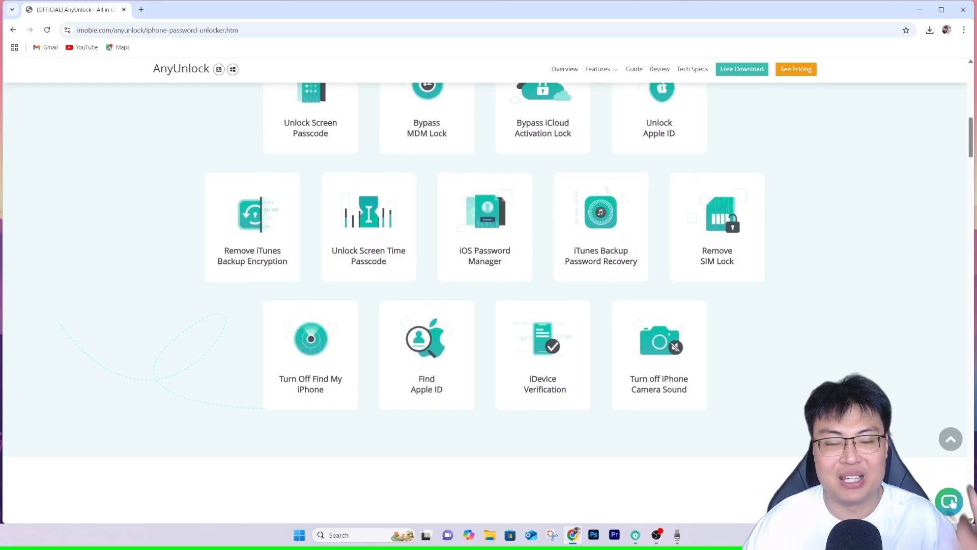